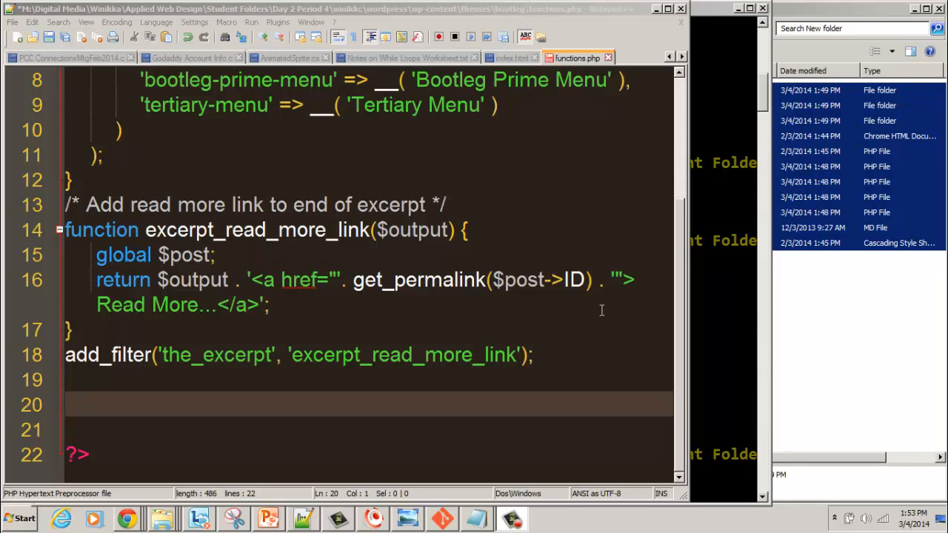
{"action": "mouse_move", "coordinate": [106, 235]}
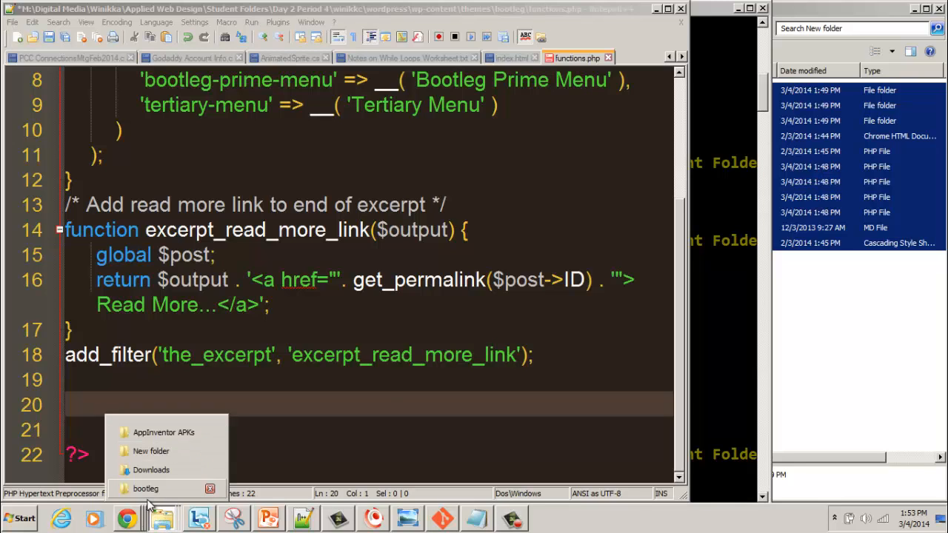
Step: Write the comment /* Modify the length of the excerpt */ on empty line 20 of functions.php
{"action": "left_click", "coordinate": [145, 488]}
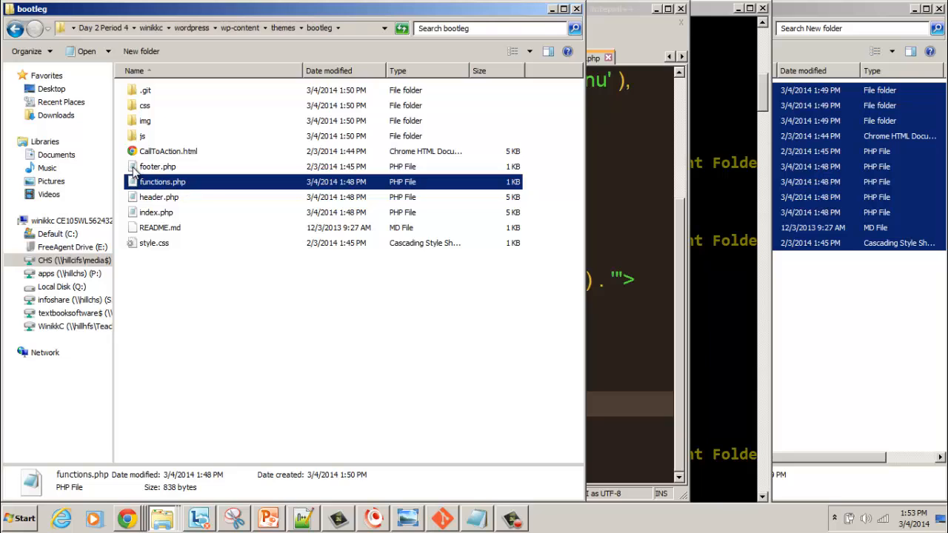
{"action": "mouse_move", "coordinate": [155, 197]}
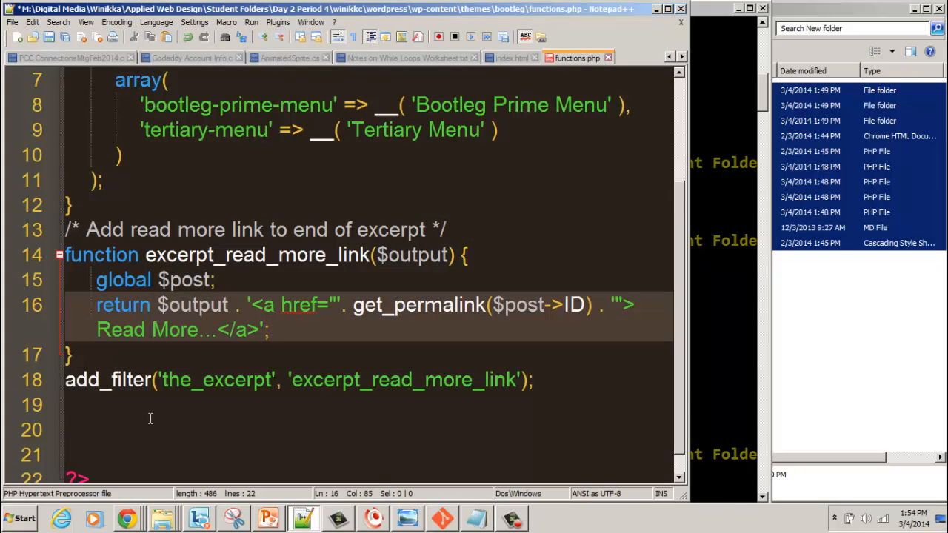
{"action": "left_click", "coordinate": [151, 430]}
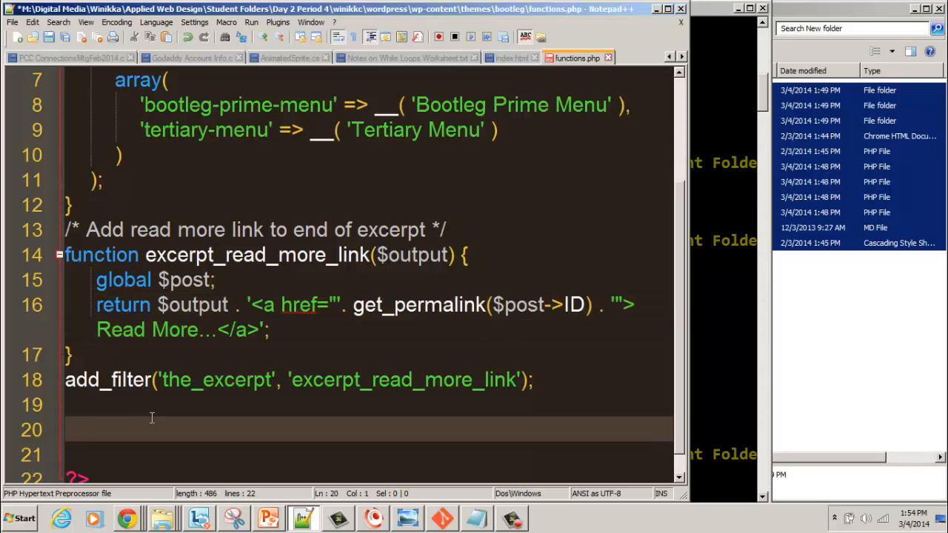
{"action": "type", "text": "/* Modify the length of the exc"}
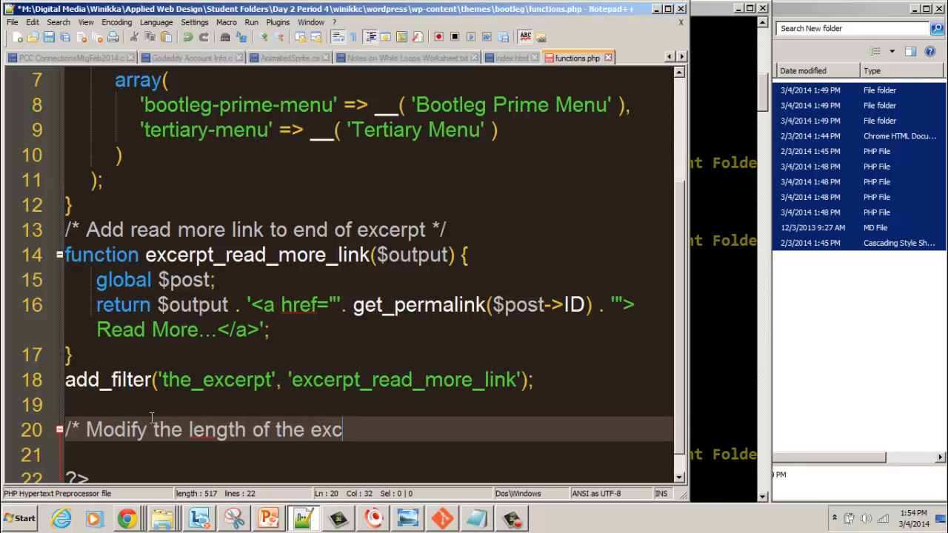
{"action": "type", "text": "erpt */"}
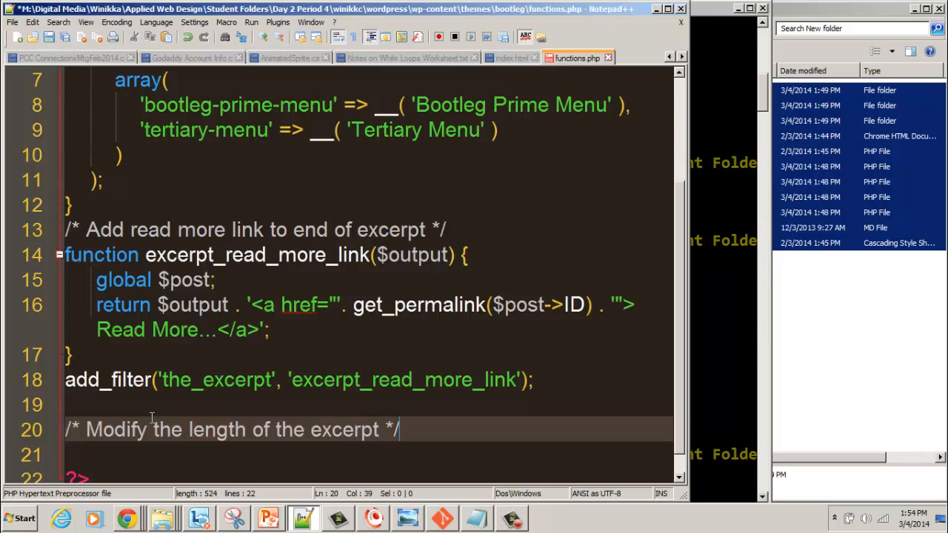
{"action": "mouse_move", "coordinate": [154, 417]}
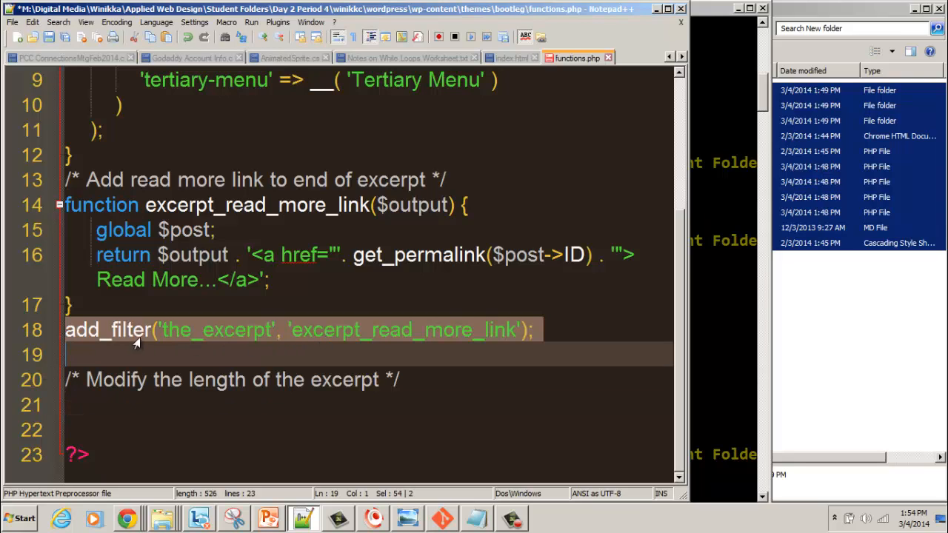
Step: Start function excerpt() with empty parentheses on the line below the comment
{"action": "left_click", "coordinate": [111, 404]}
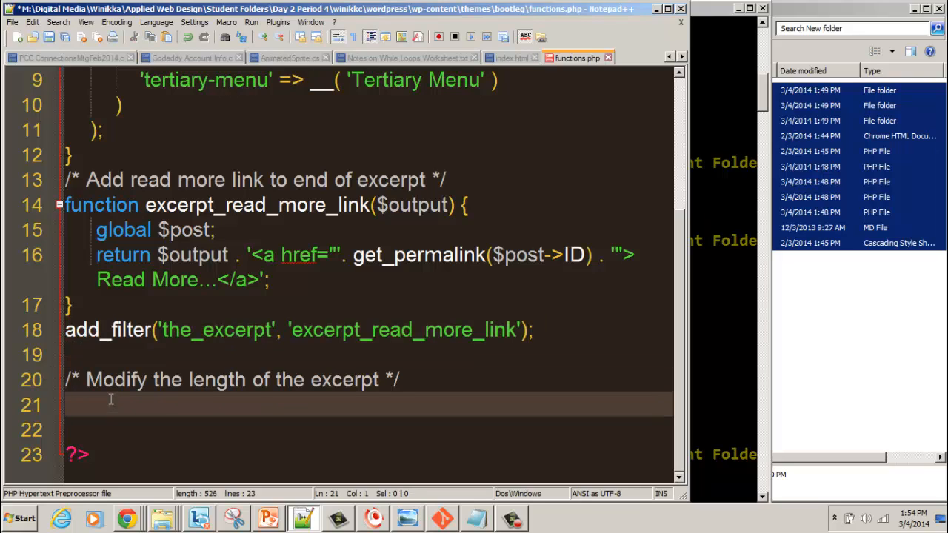
{"action": "type", "text": "fu"}
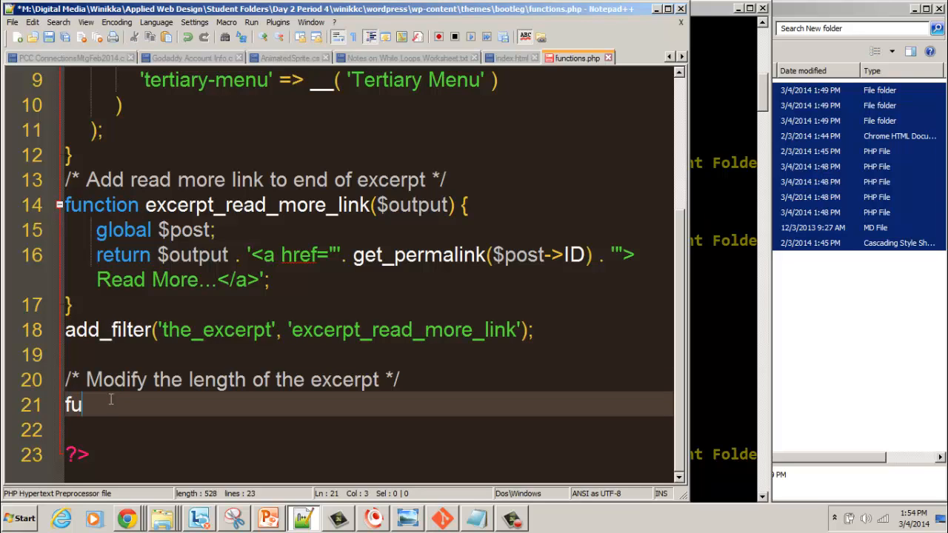
{"action": "type", "text": "nction"}
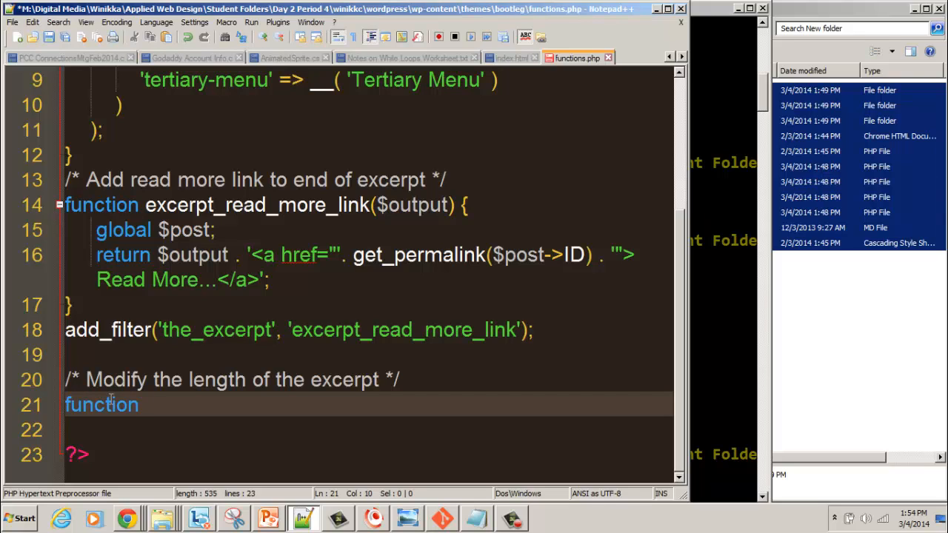
{"action": "type", "text": "excerpt"}
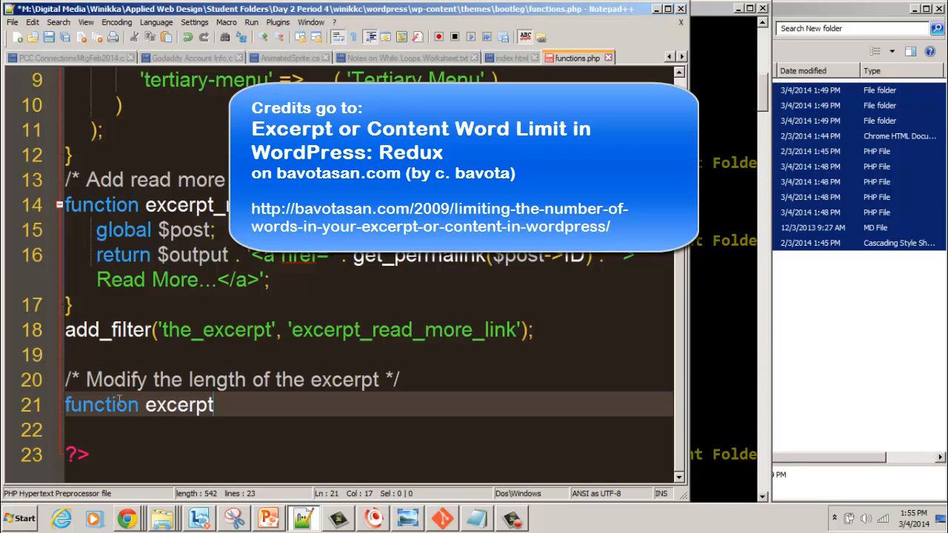
{"action": "double_click", "coordinate": [101, 405]}
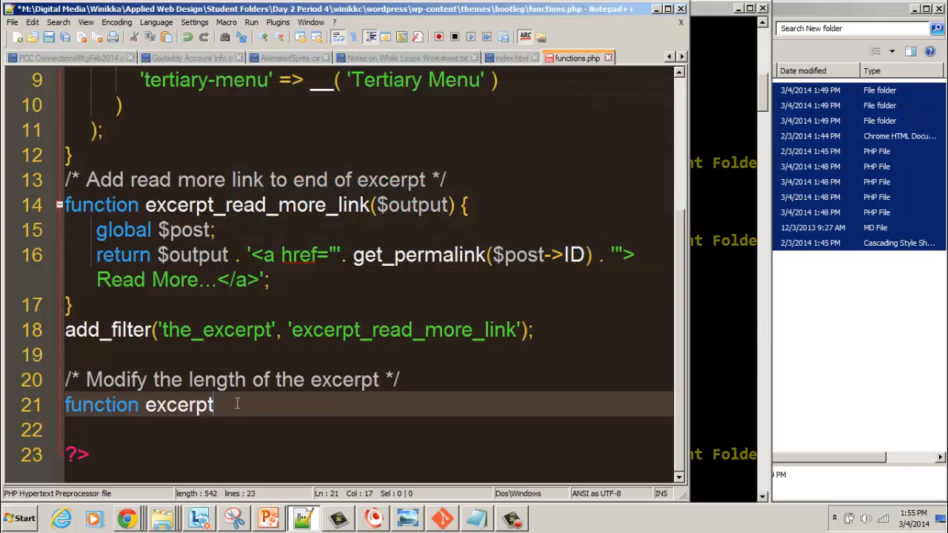
{"action": "type", "text": "() {"}
{"action": "type", "text": "}"}
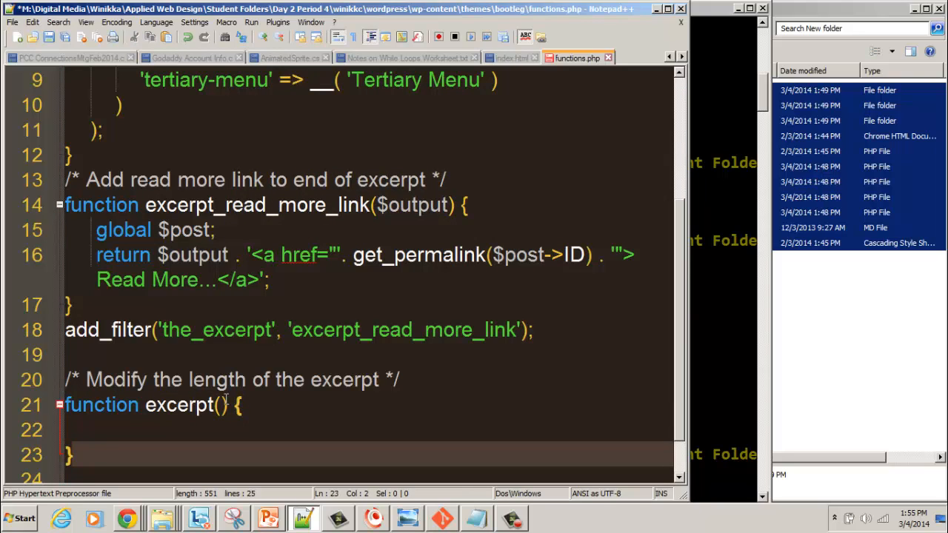
Step: Give excerpt the $limit parameter and move the cursor into its empty body
{"action": "left_click", "coordinate": [244, 405]}
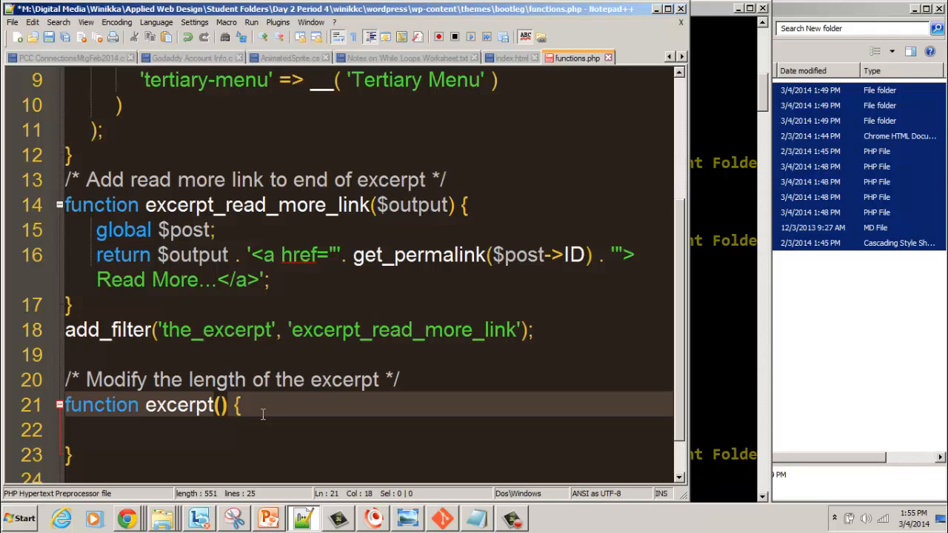
{"action": "type", "text": "$"}
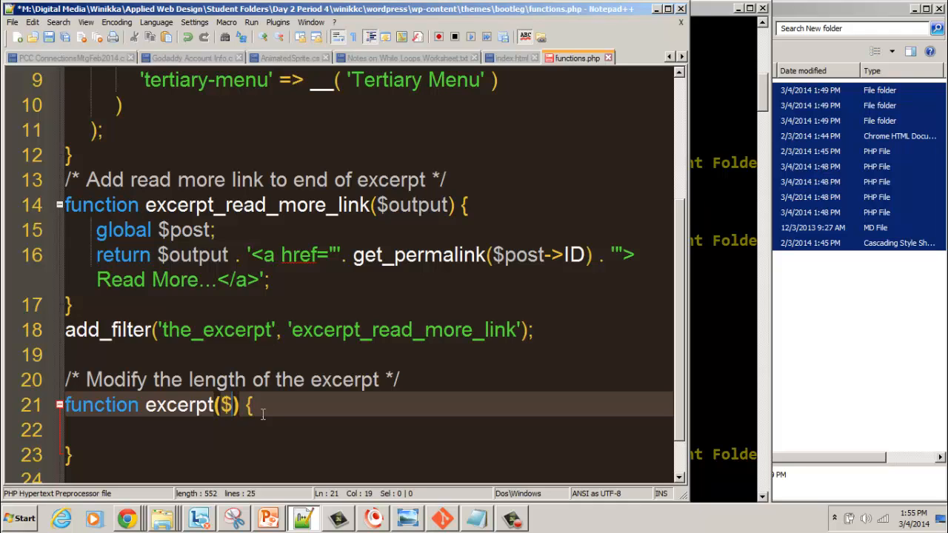
{"action": "type", "text": "limit"}
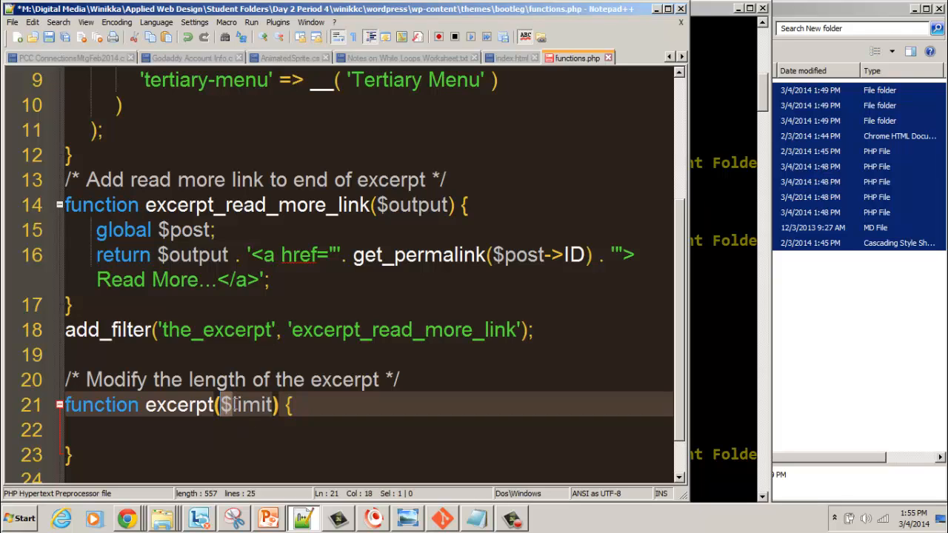
{"action": "double_click", "coordinate": [248, 406]}
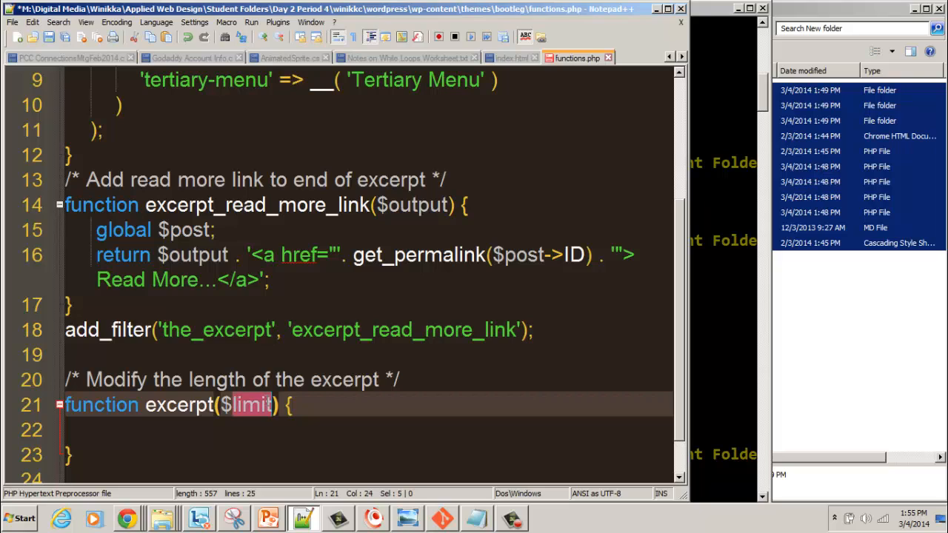
{"action": "mouse_move", "coordinate": [266, 429]}
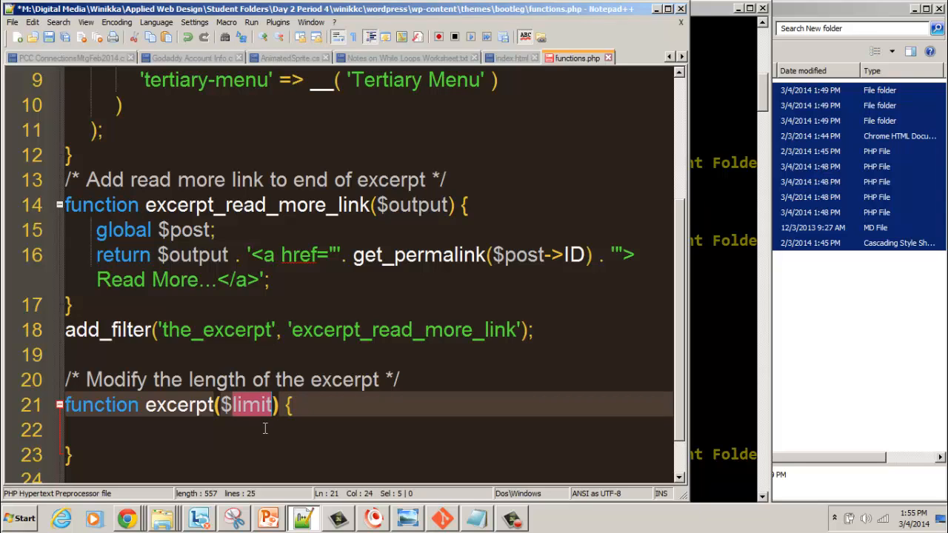
{"action": "left_click", "coordinate": [274, 431]}
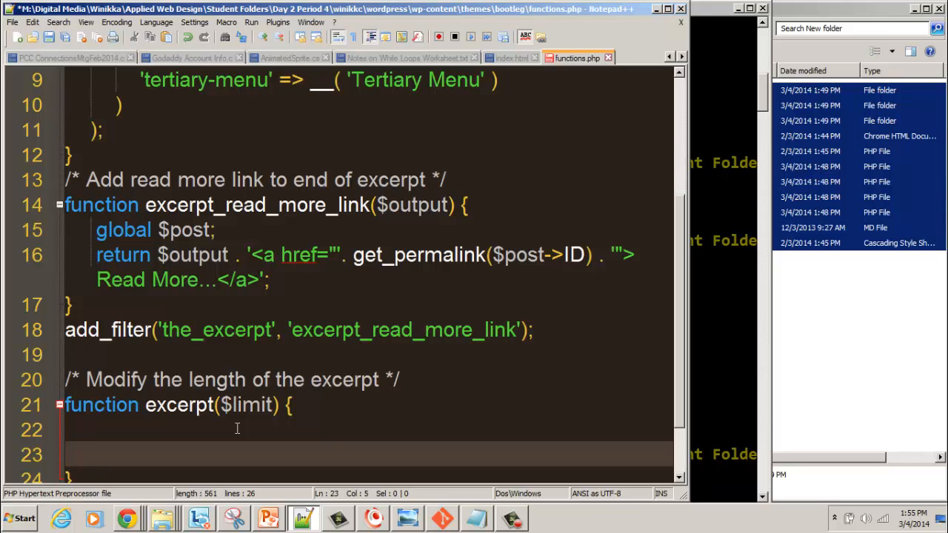
Step: Write $excerpt = explode(); as the first body line and place the cursor inside explode's parentheses
{"action": "left_click", "coordinate": [238, 430]}
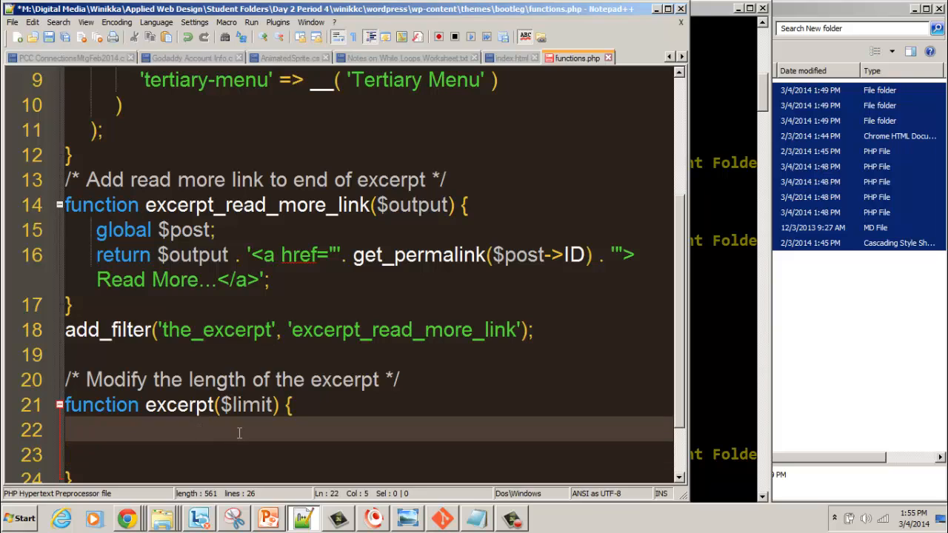
{"action": "left_click", "coordinate": [90, 430]}
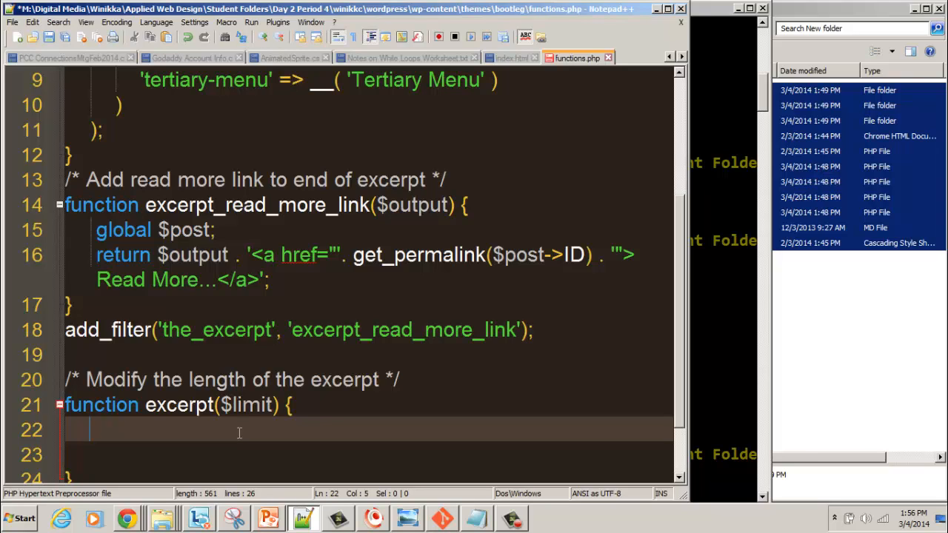
{"action": "type", "text": "$"}
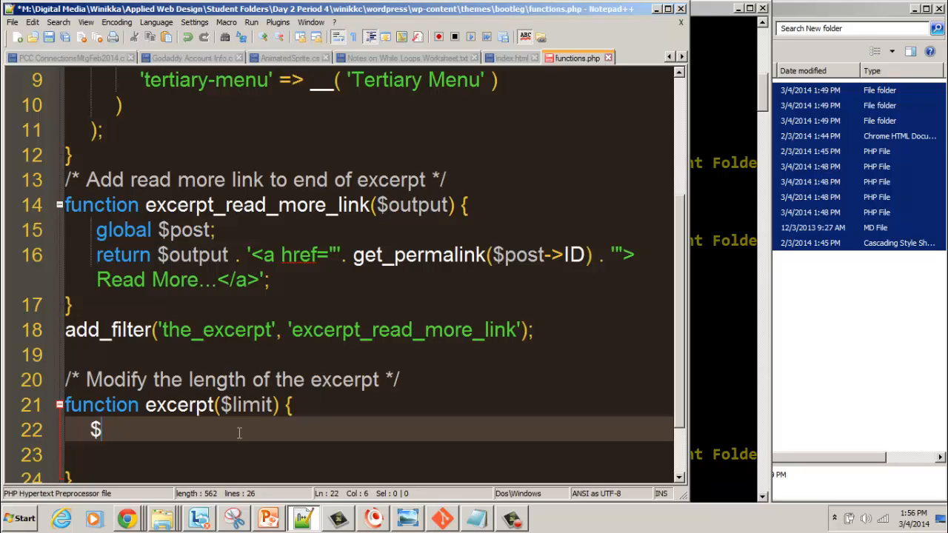
{"action": "type", "text": "excerp"}
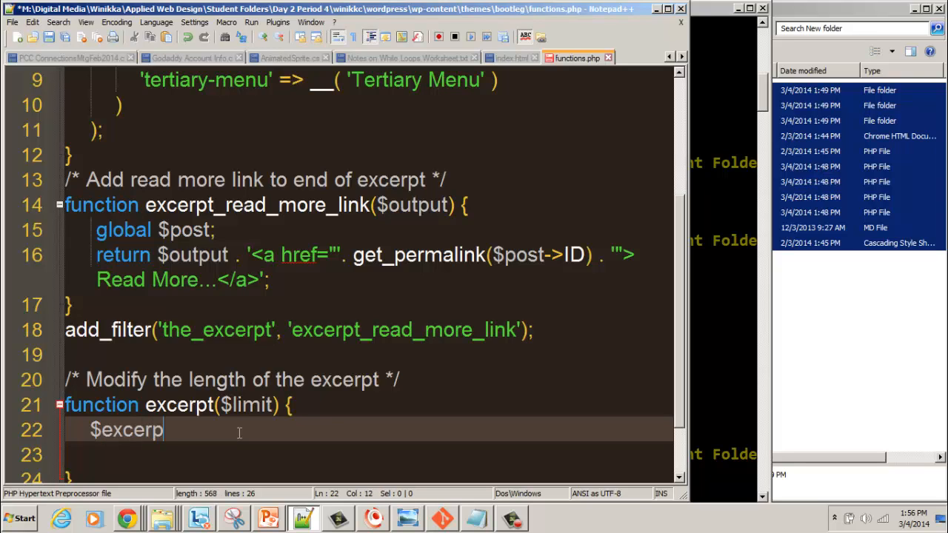
{"action": "type", "text": "t"}
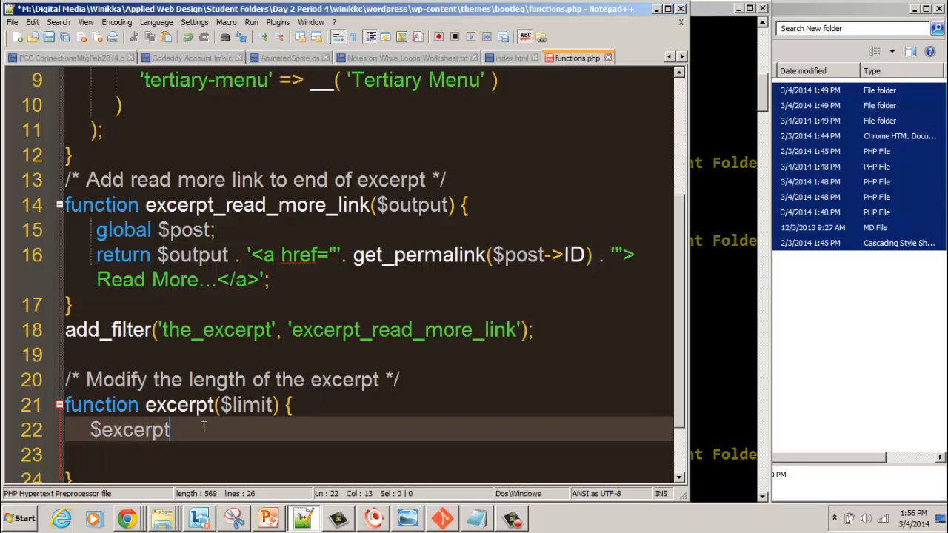
{"action": "type", "text": "="}
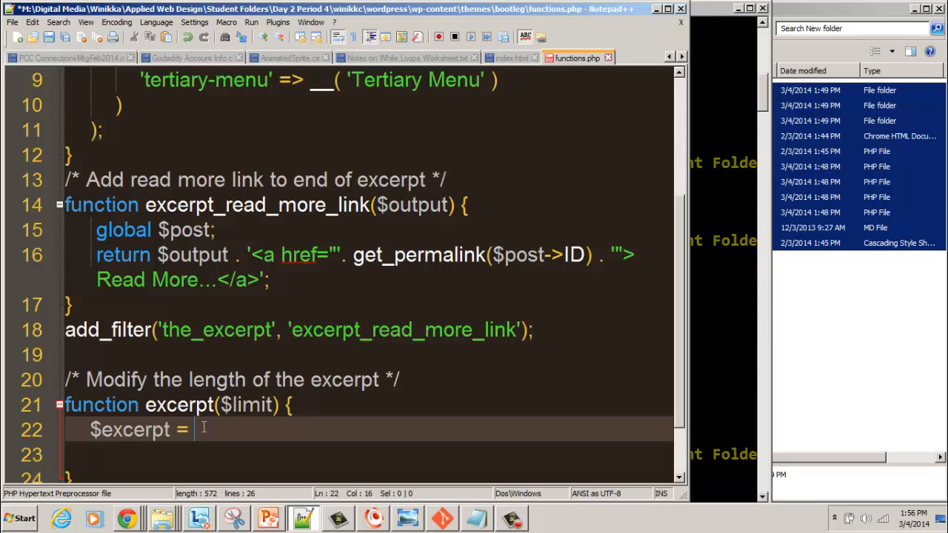
{"action": "type", "text": "explo"}
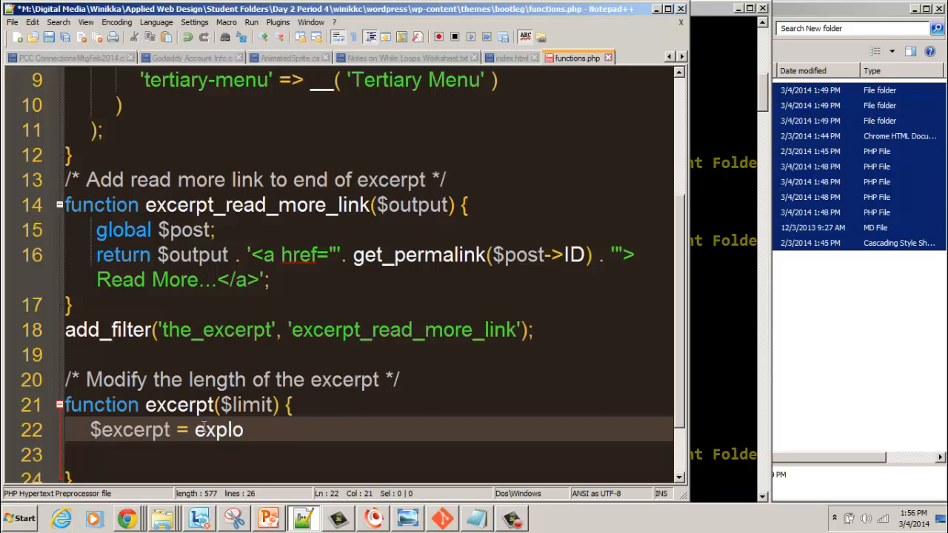
{"action": "type", "text": "de()"}
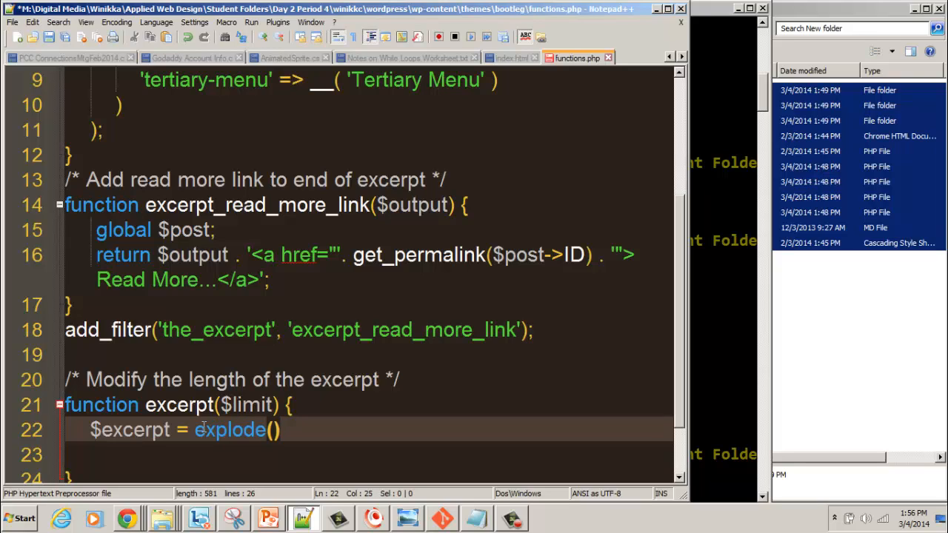
{"action": "type", "text": ";"}
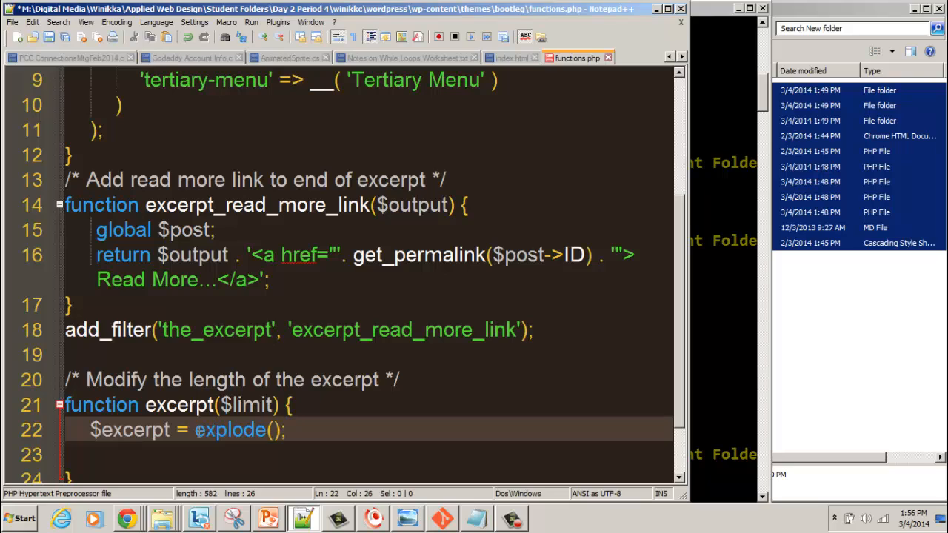
{"action": "double_click", "coordinate": [231, 430]}
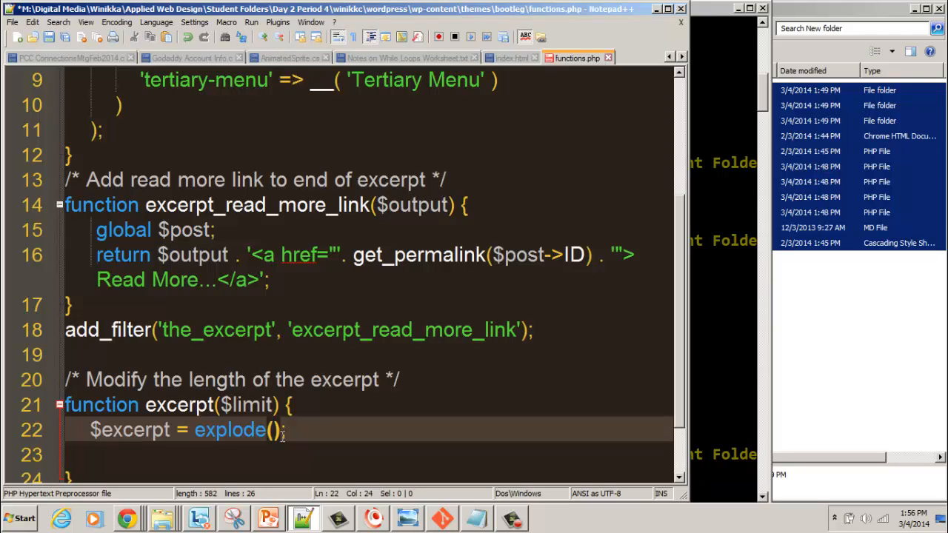
Step: Fill explode with the arguments " ", get_the_excerpt(), $limit
{"action": "type", "text": "''"}
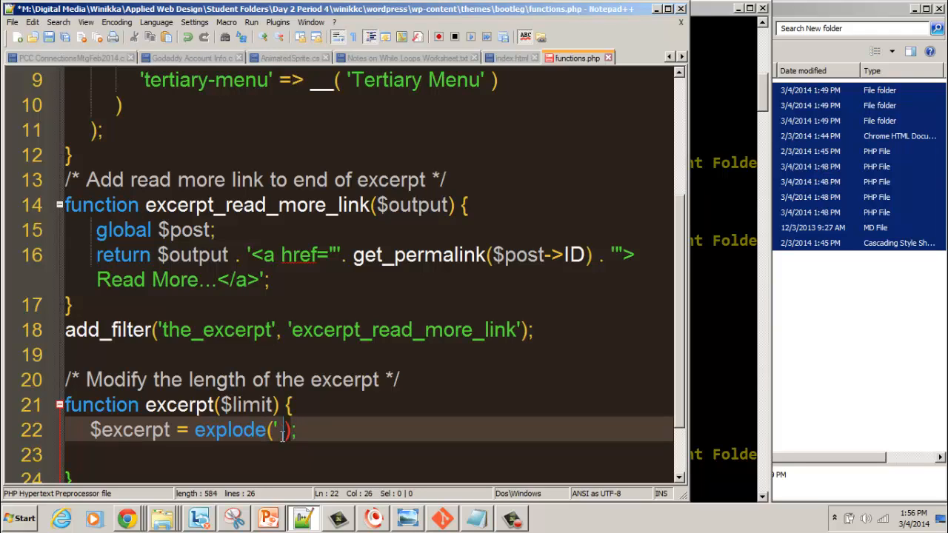
{"action": "type", "text": "\" \""}
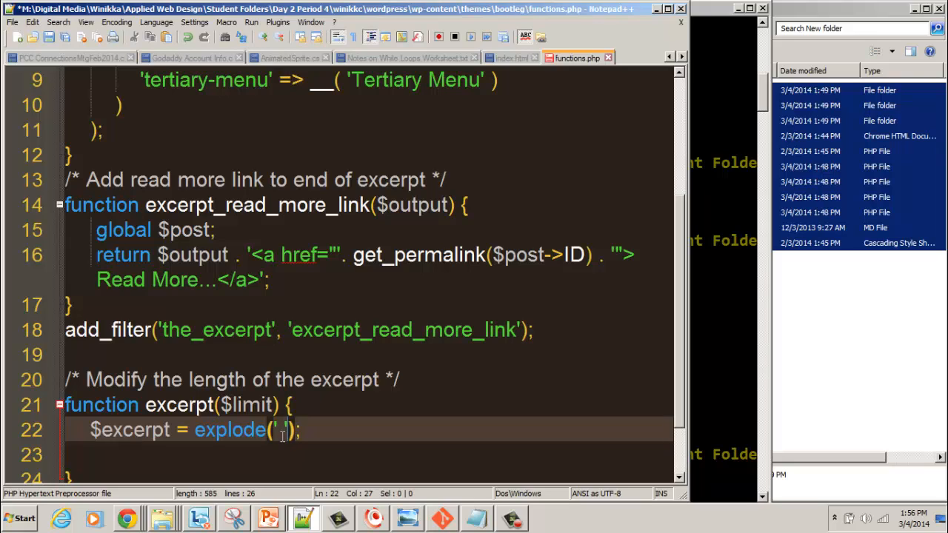
{"action": "type", "text": ","}
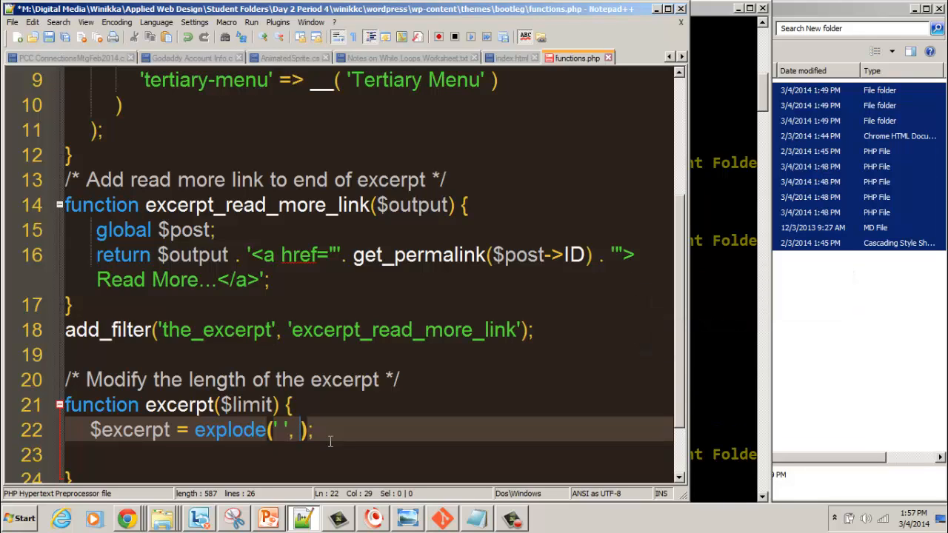
{"action": "type", "text": "g"}
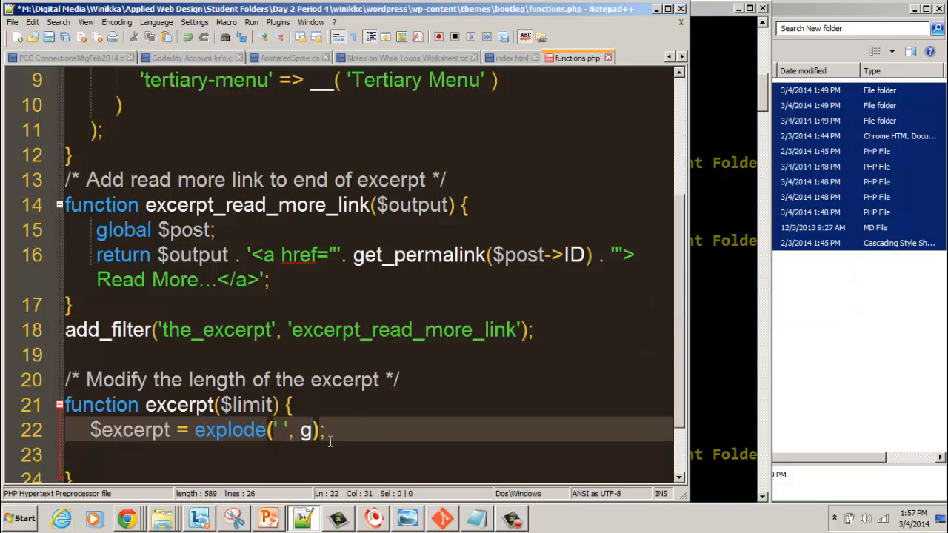
{"action": "type", "text": "et_the_e"}
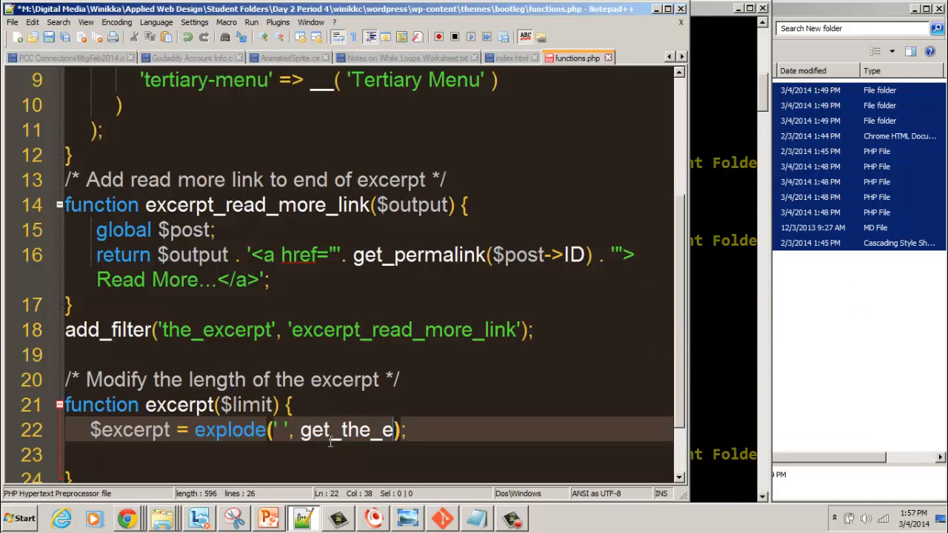
{"action": "type", "text": "xcerpt()"}
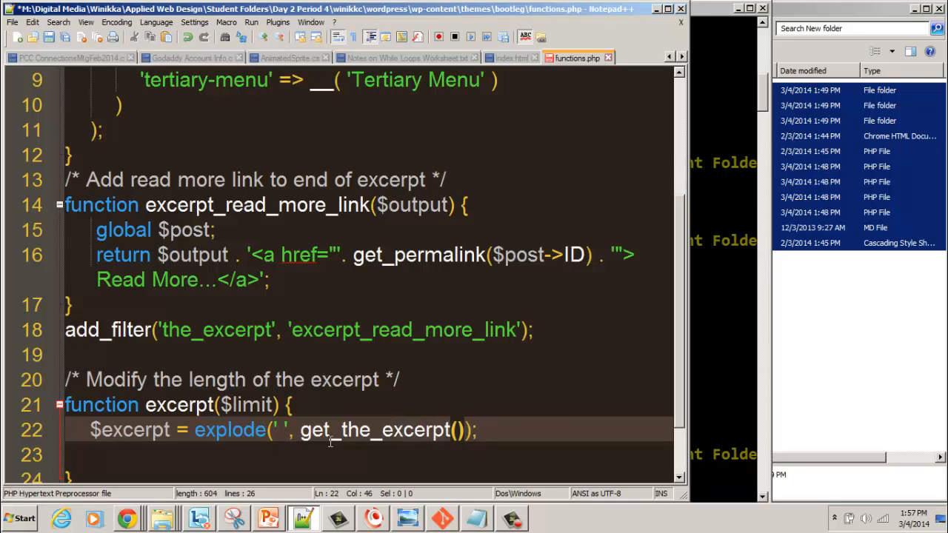
{"action": "type", "text": ","}
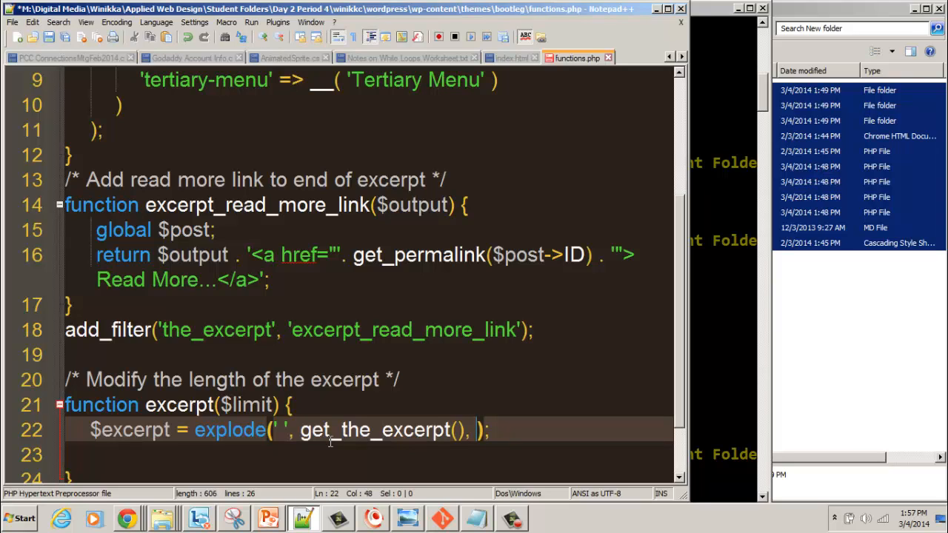
{"action": "type", "text": "$limi"}
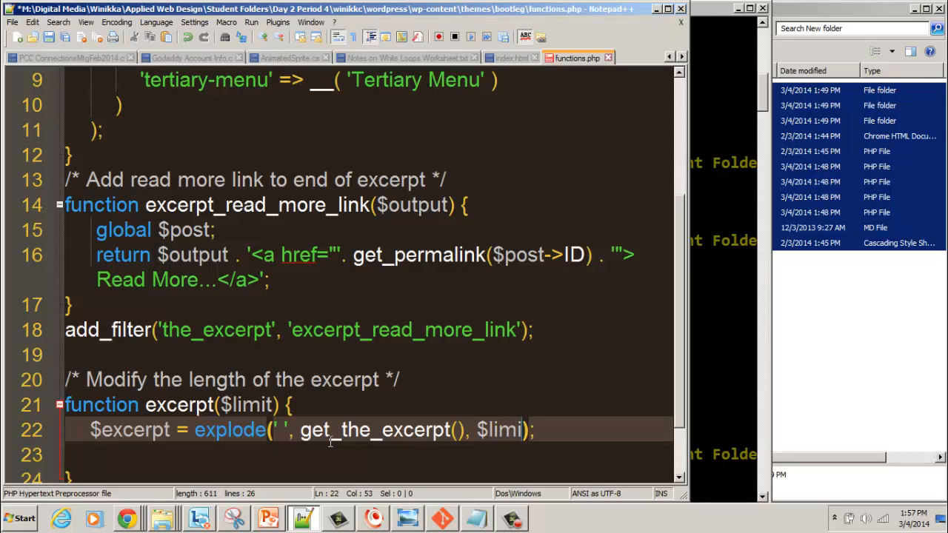
{"action": "type", "text": "t"}
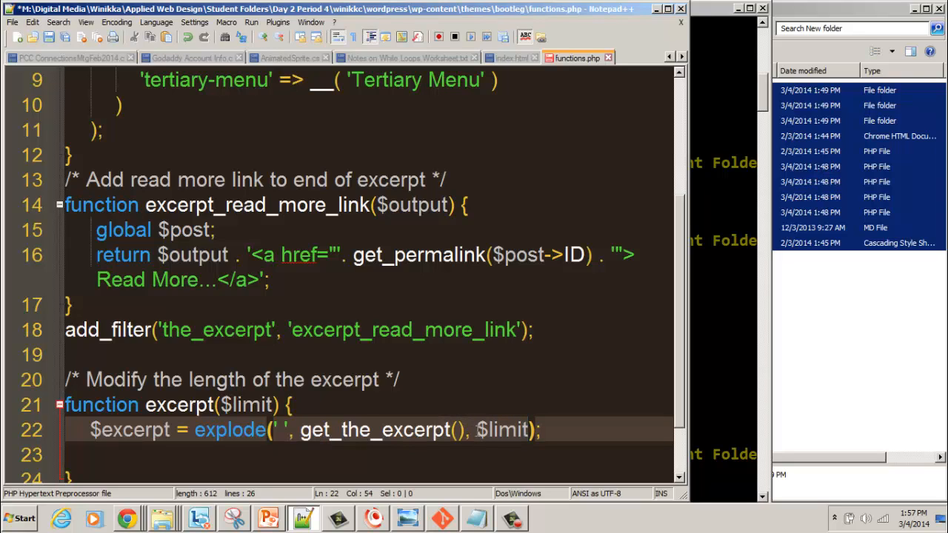
Step: Highlight the $limit and get_the_excerpt() arguments while explaining them
{"action": "double_click", "coordinate": [504, 429]}
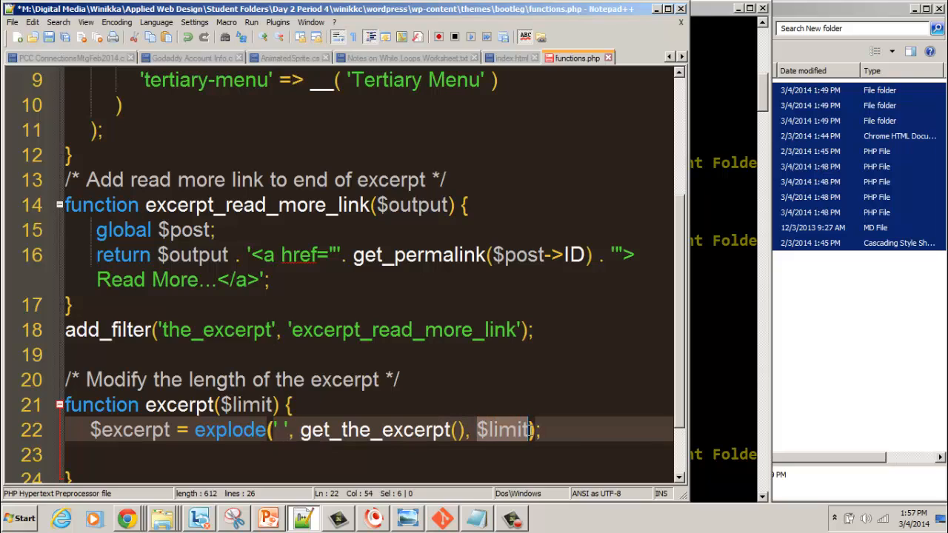
{"action": "mouse_move", "coordinate": [519, 430]}
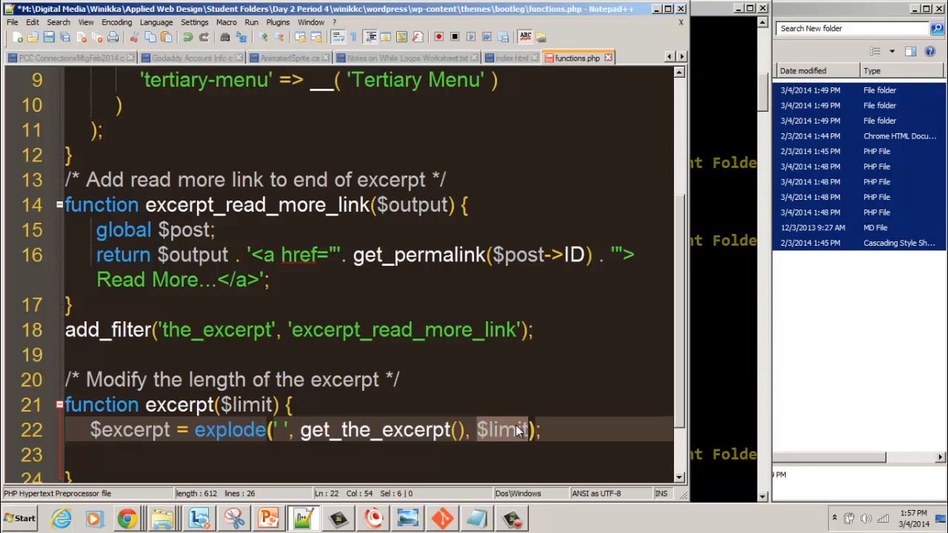
{"action": "double_click", "coordinate": [250, 404]}
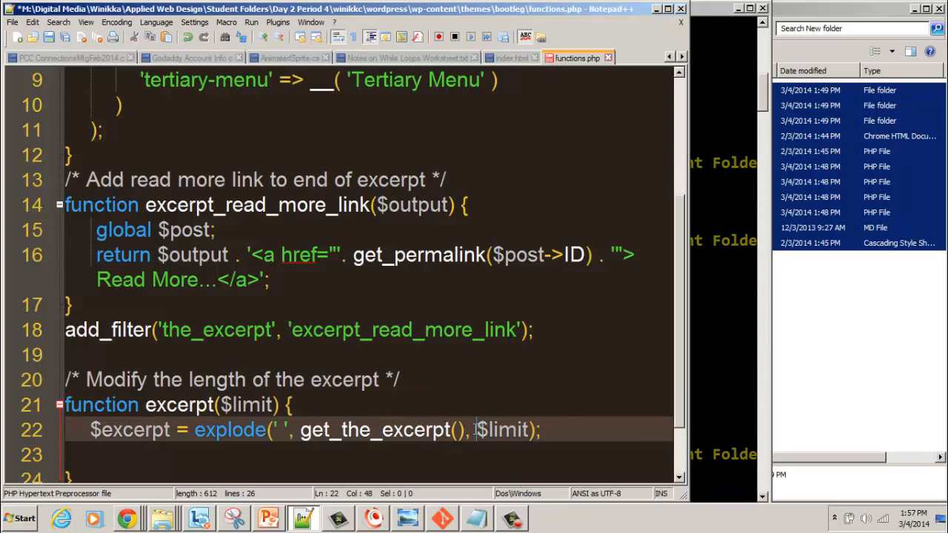
{"action": "double_click", "coordinate": [504, 430]}
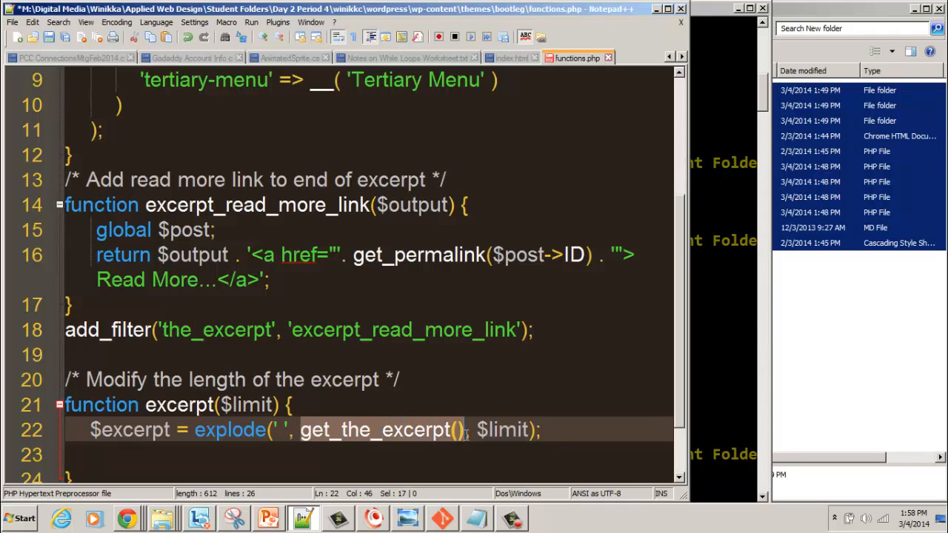
{"action": "mouse_move", "coordinate": [466, 441]}
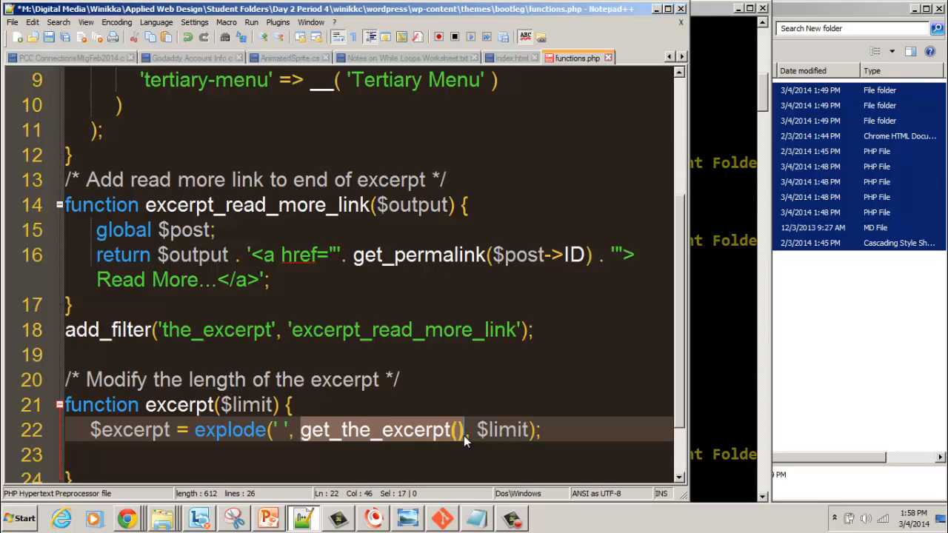
{"action": "mouse_move", "coordinate": [492, 441]}
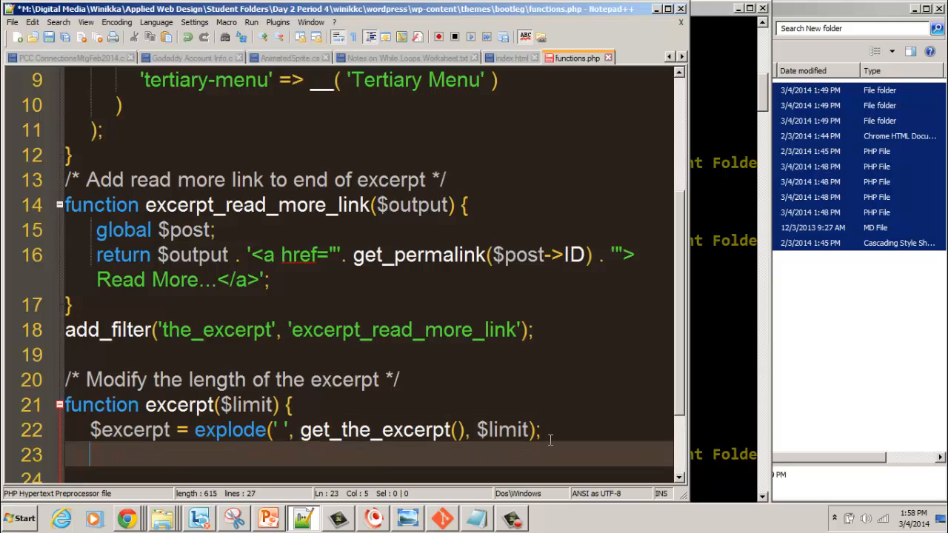
Step: Add the line $excerpt = implode(" ", $excerpt); inside the function
{"action": "key", "text": "enter"}
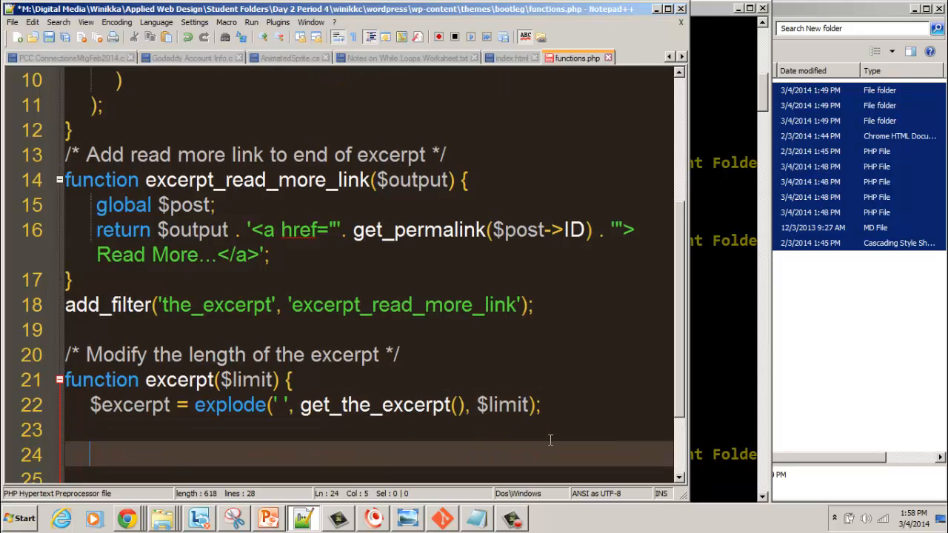
{"action": "type", "text": "$"}
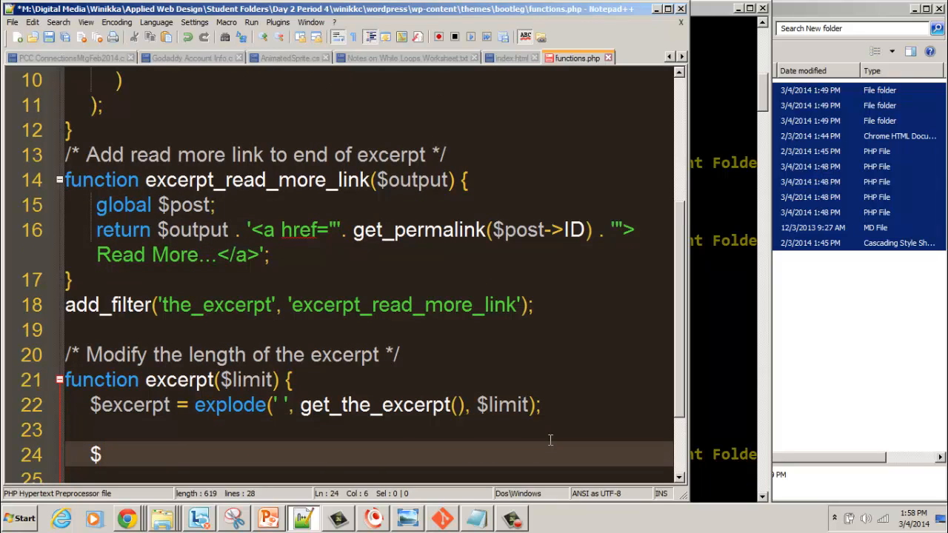
{"action": "type", "text": "excer"}
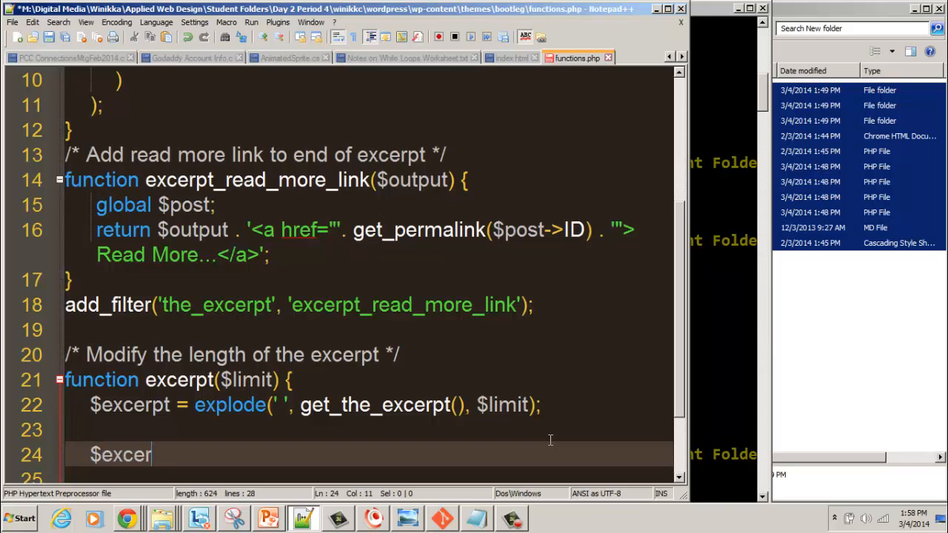
{"action": "type", "text": "= i"}
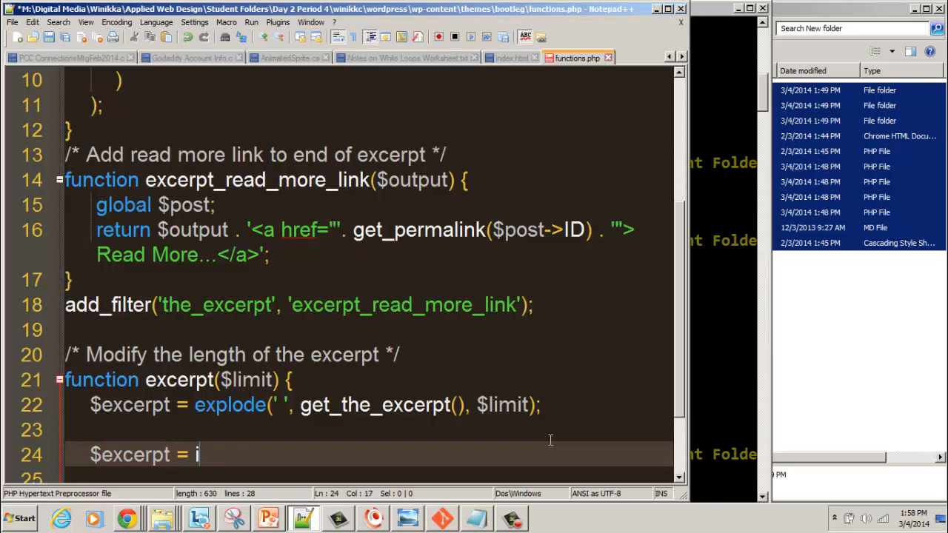
{"action": "type", "text": "mplode"}
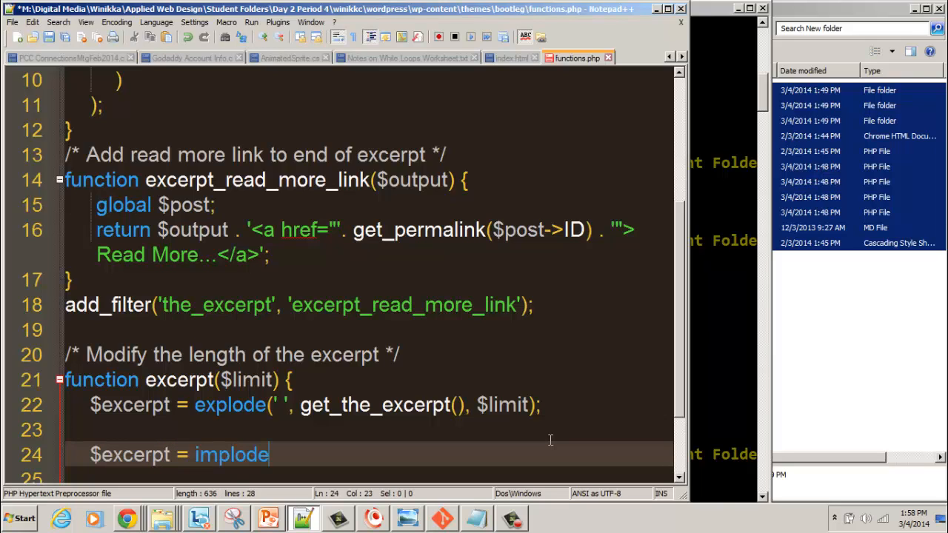
{"action": "type", "text": "("}
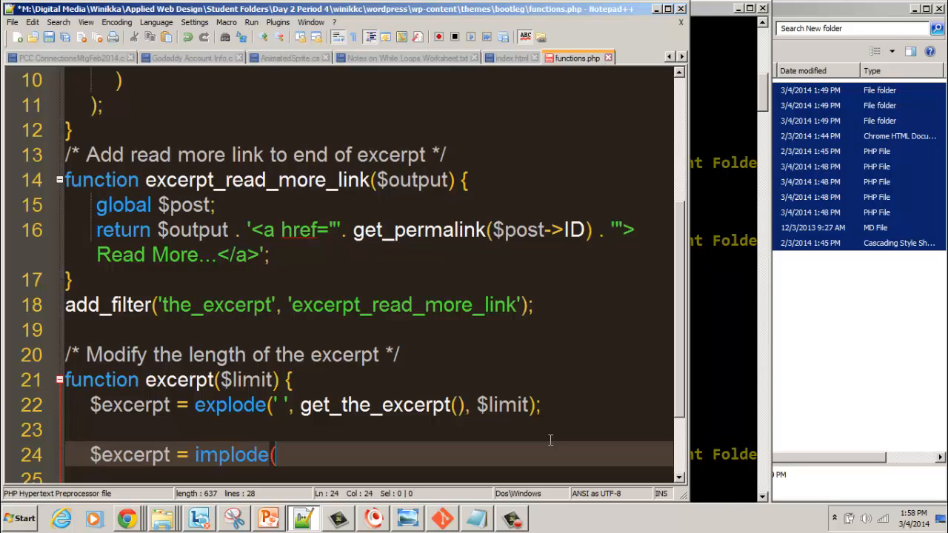
{"action": "type", "text": "\" \""}
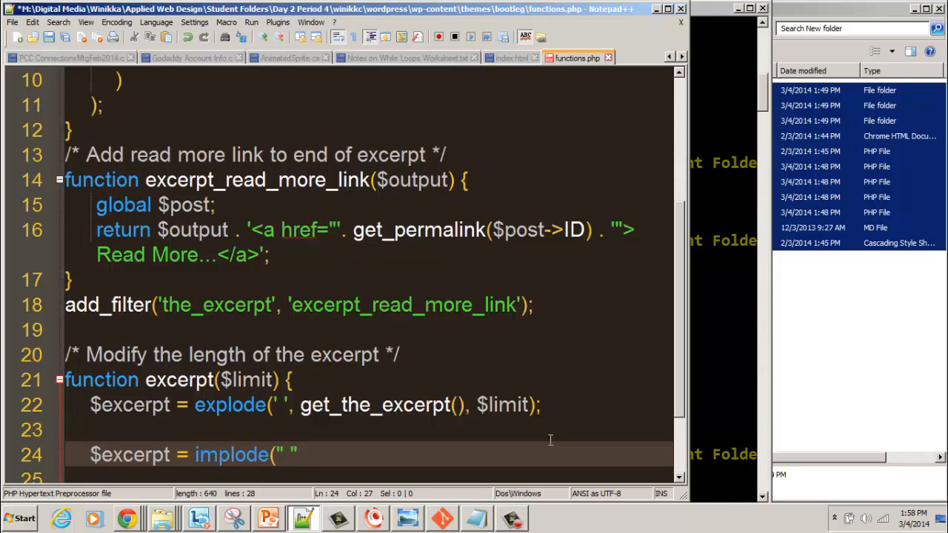
{"action": "type", "text": ","}
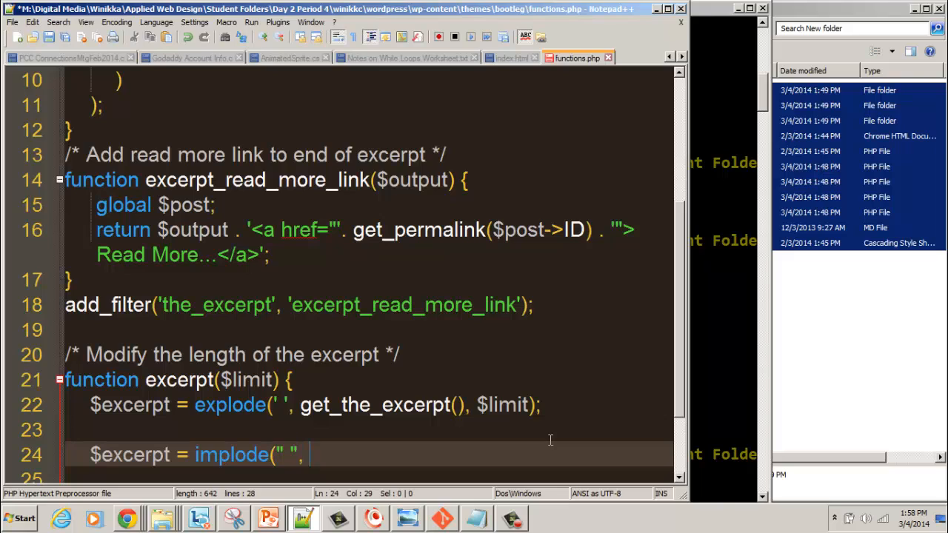
{"action": "type", "text": "$"}
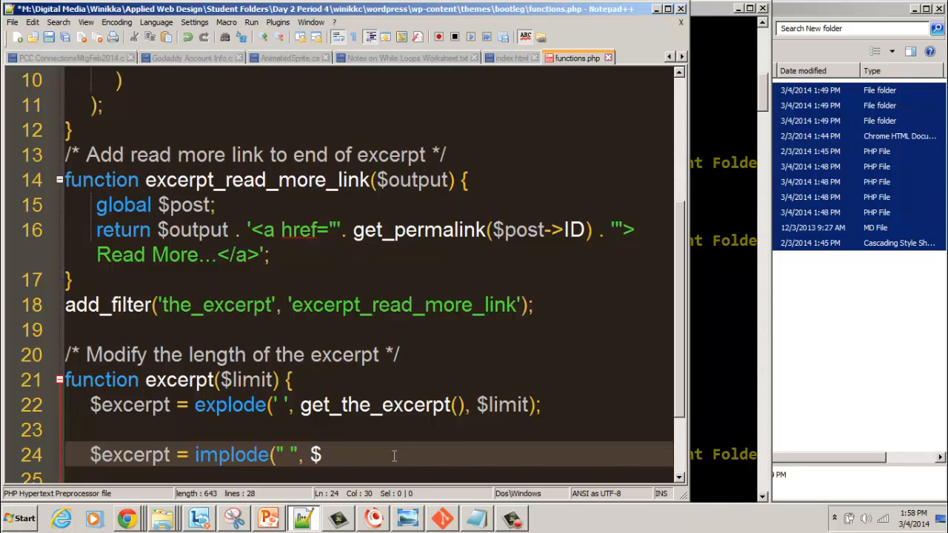
{"action": "type", "text": "excer"}
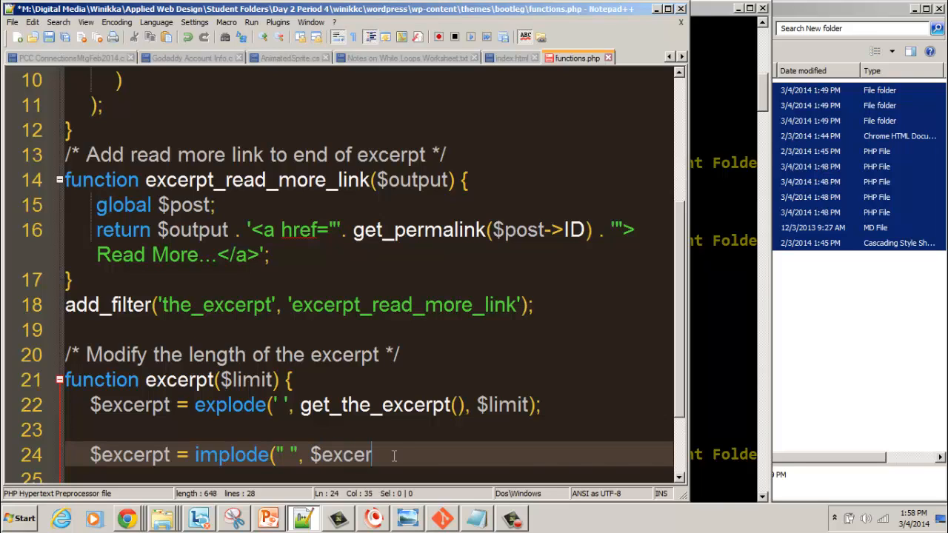
{"action": "type", "text": "pt);"}
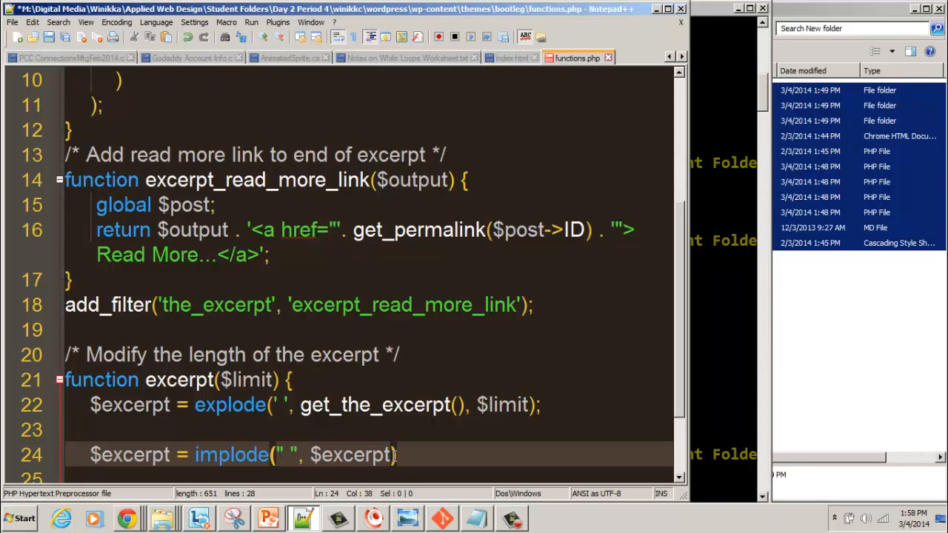
{"action": "type", "text": ";"}
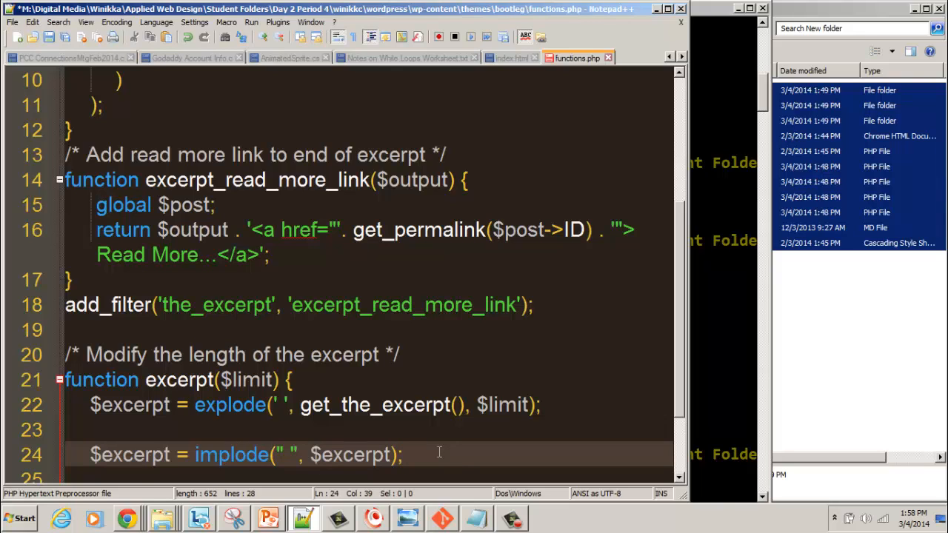
Step: Add the final line return $excerpt;
{"action": "type", "text": "retu"}
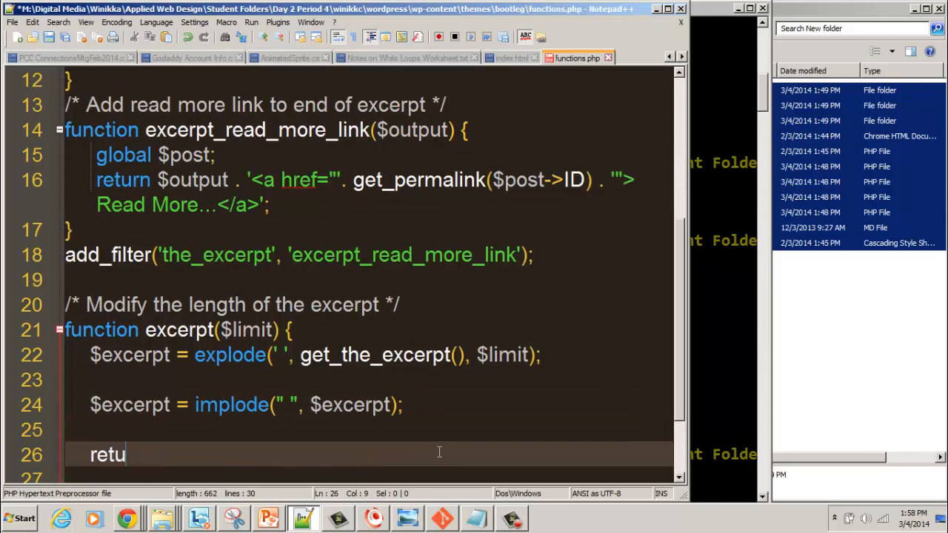
{"action": "type", "text": "rn"}
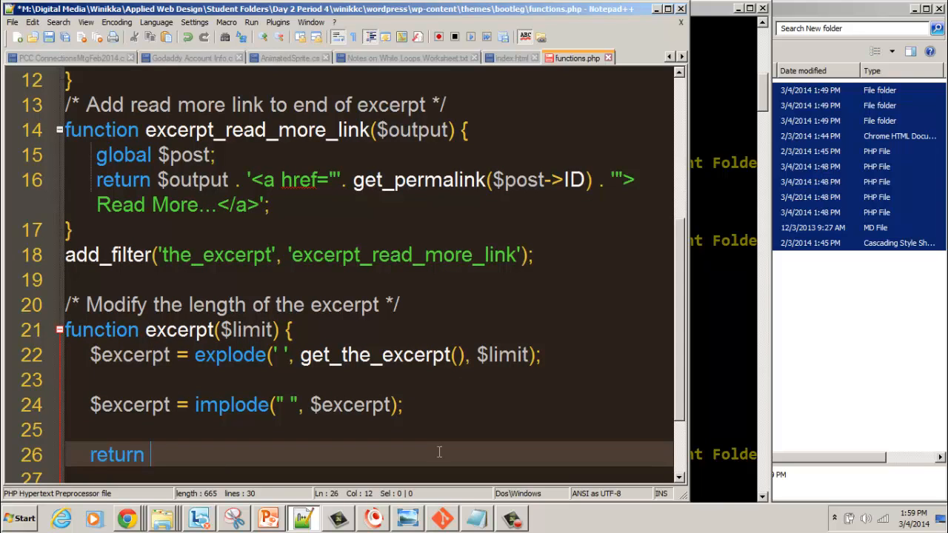
{"action": "type", "text": "$excerpt"}
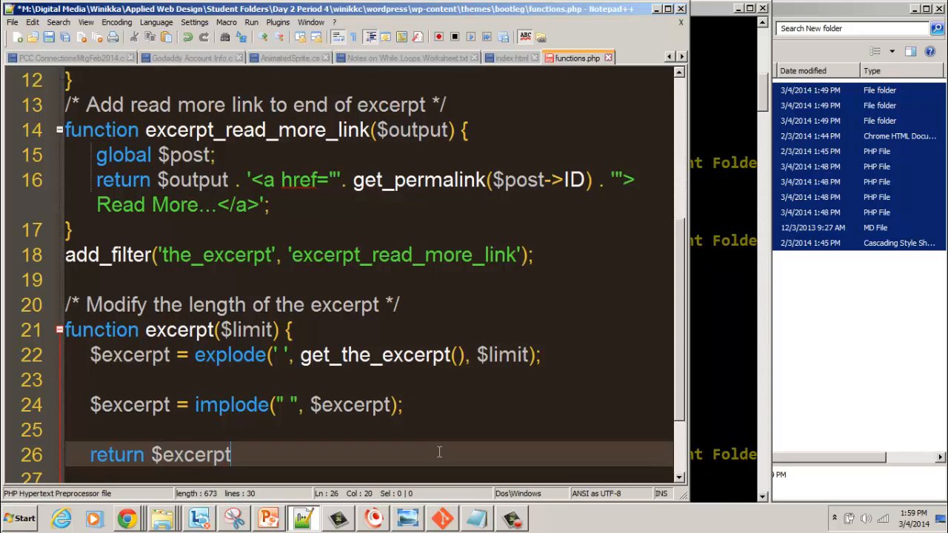
{"action": "type", "text": ";"}
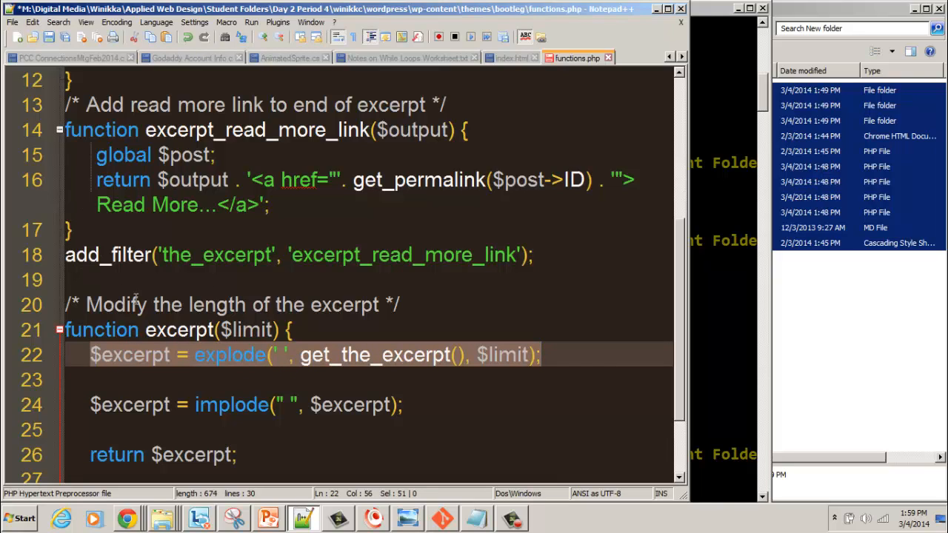
{"action": "mouse_move", "coordinate": [392, 371]}
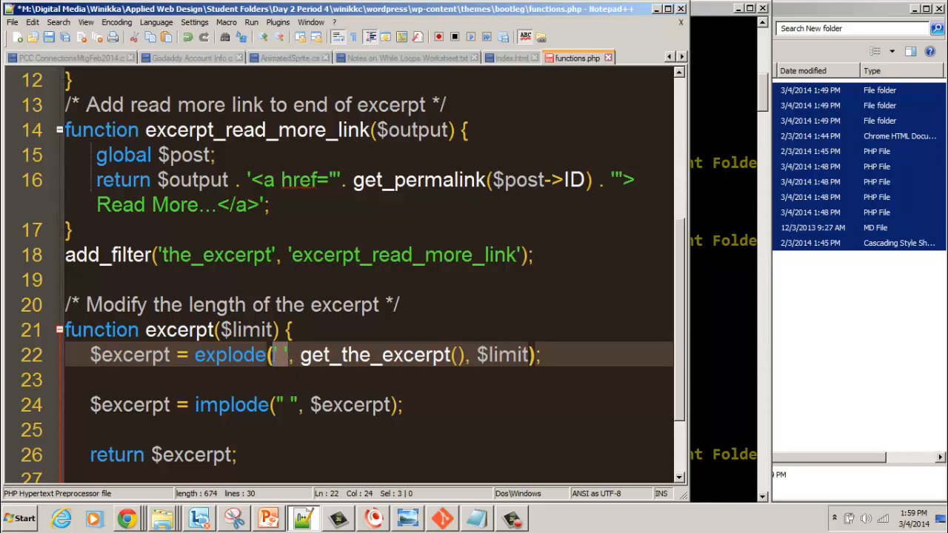
{"action": "mouse_move", "coordinate": [280, 371]}
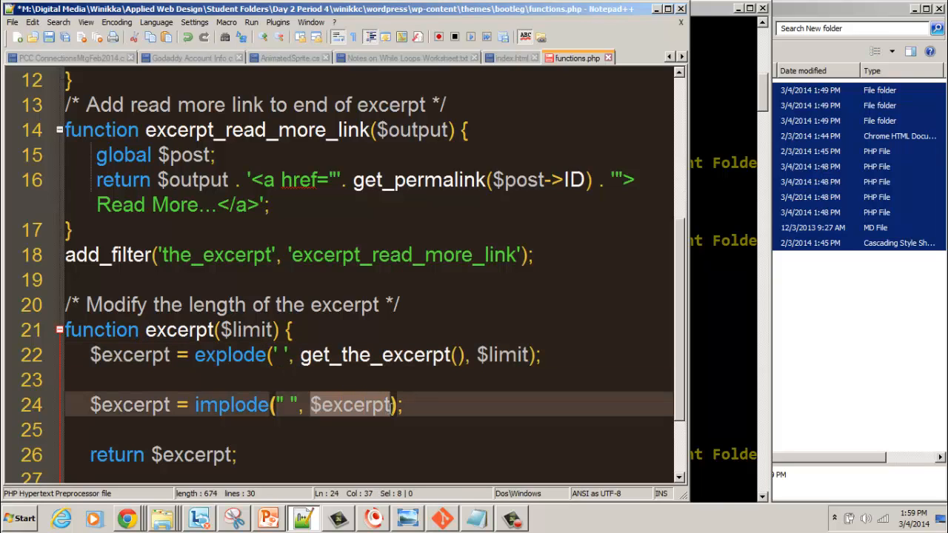
{"action": "mouse_move", "coordinate": [391, 413]}
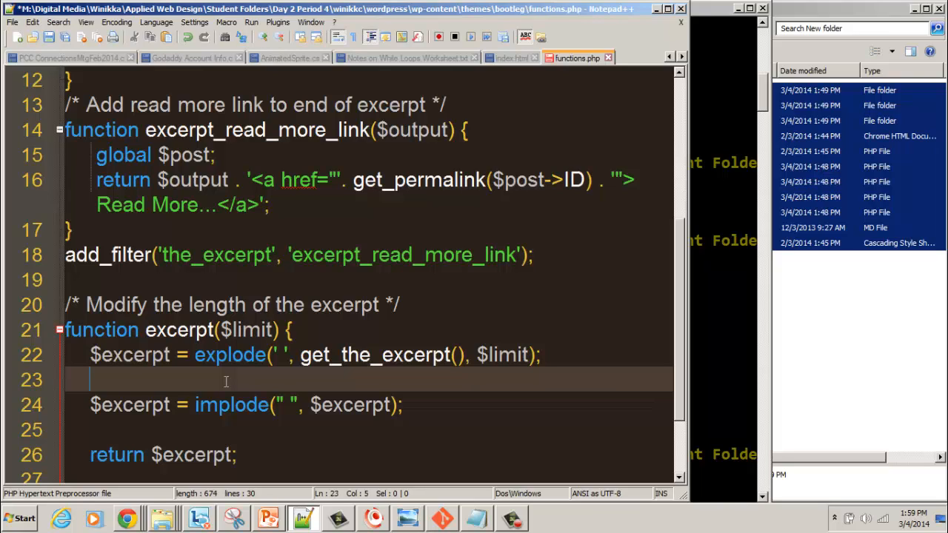
Step: Insert an empty if () { } else { } block below the explode line
{"action": "type", "text": "i"}
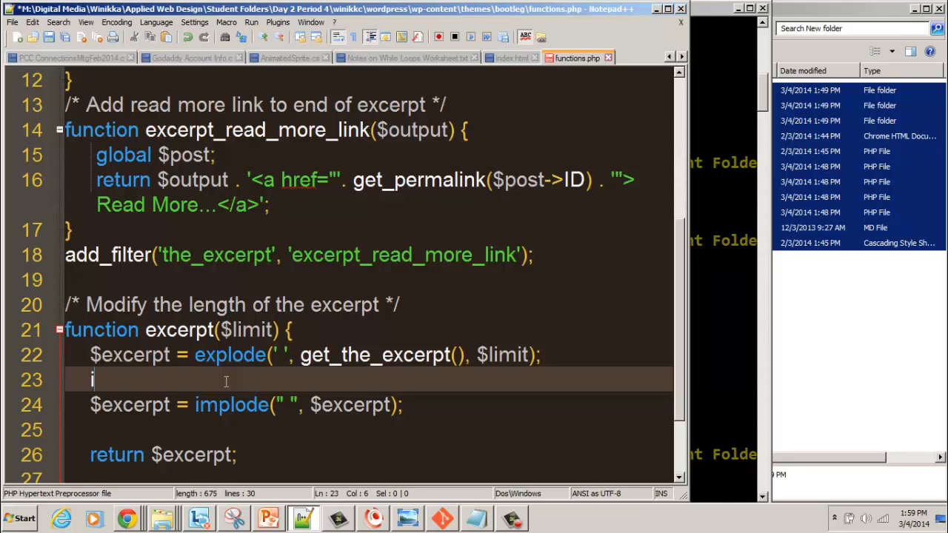
{"action": "type", "text": "f"}
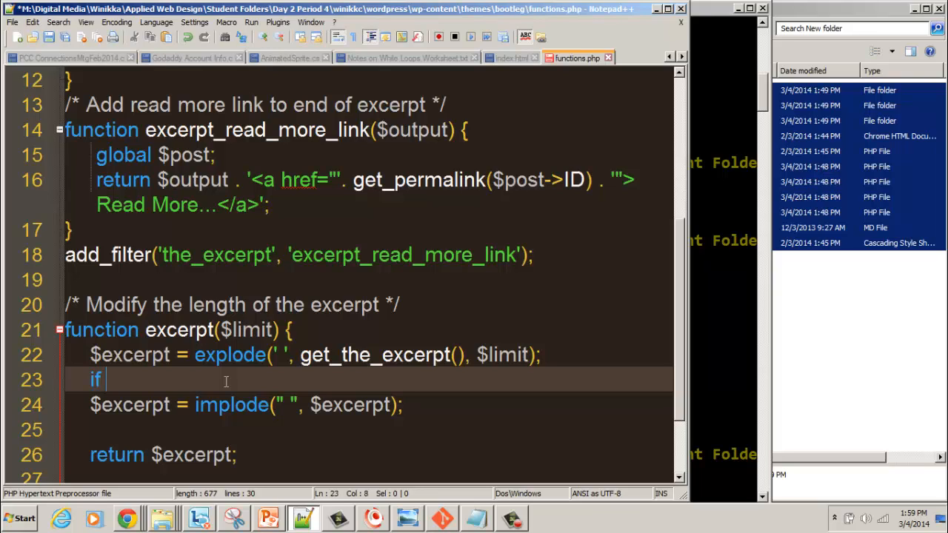
{"action": "type", "text": "() {"}
{"action": "type", "text": "}"}
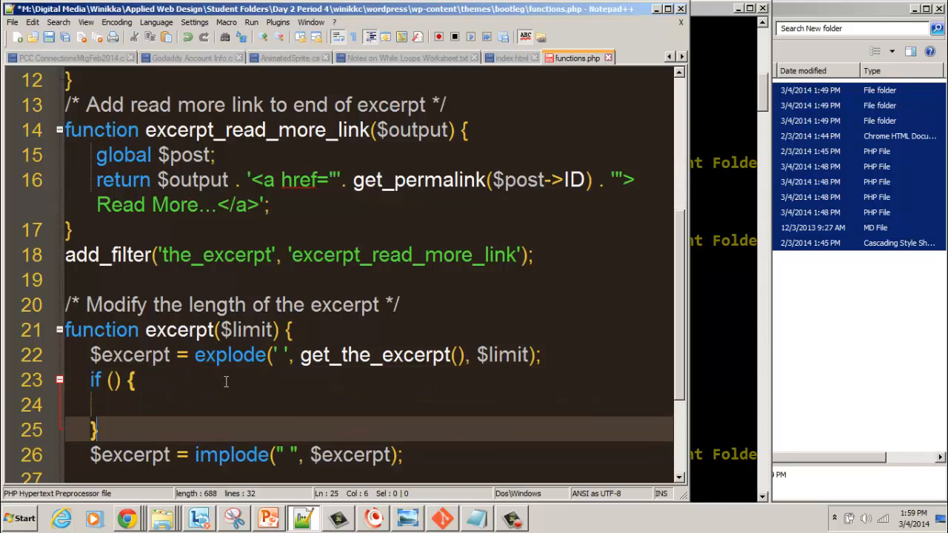
{"action": "type", "text": "else {"}
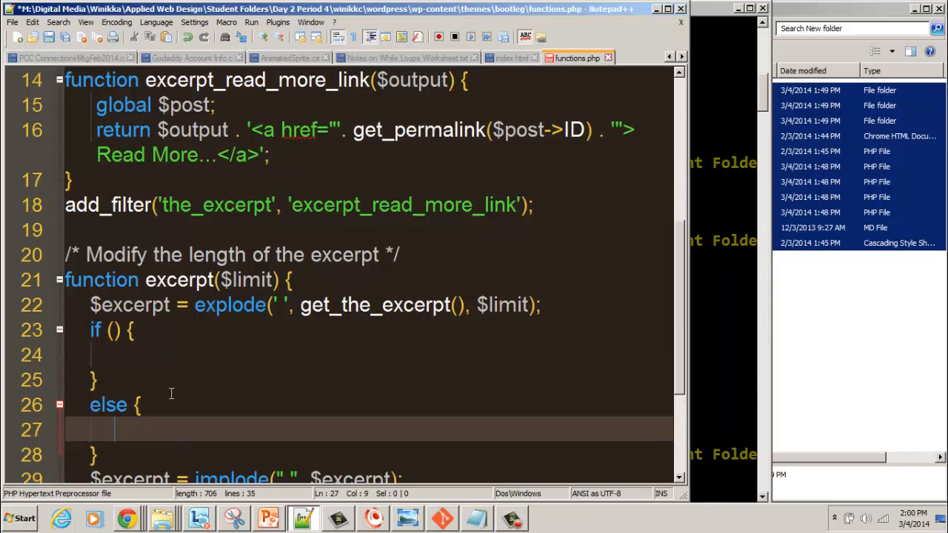
Step: Fill the if condition with count($excerpt) >= $limit
{"action": "left_click", "coordinate": [166, 354]}
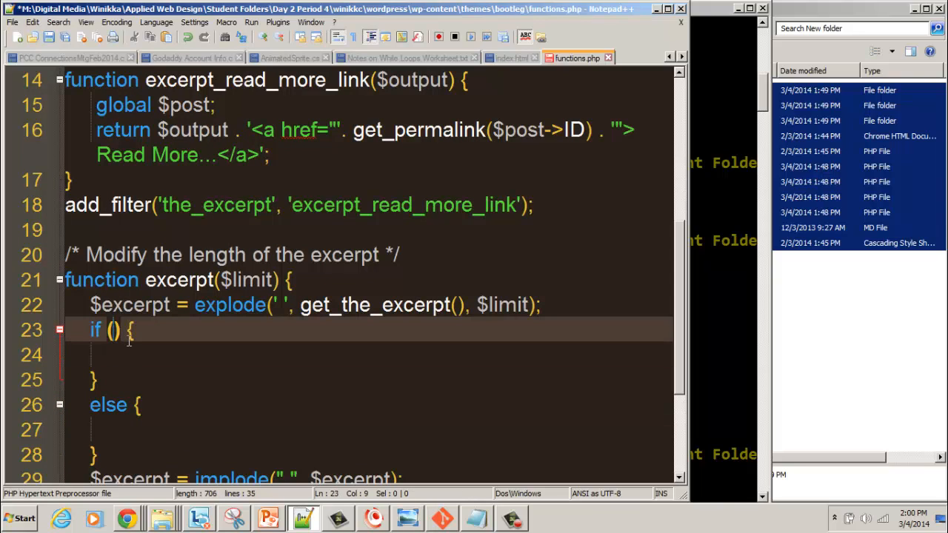
{"action": "type", "text": "count"}
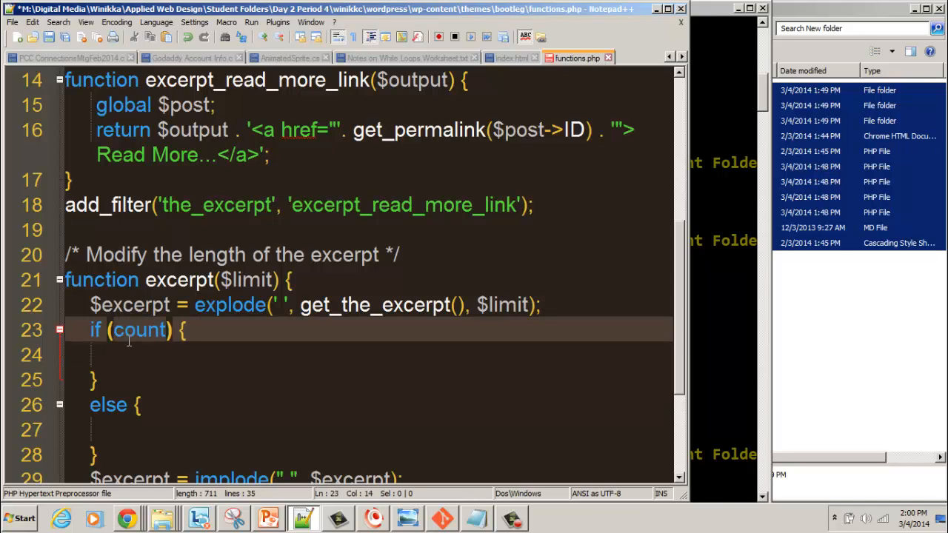
{"action": "type", "text": "()"}
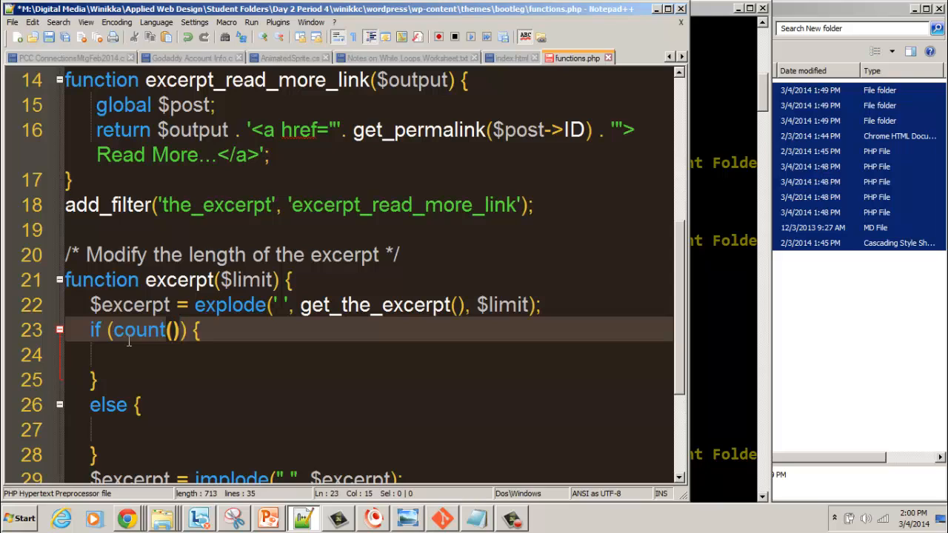
{"action": "type", "text": "$excer"}
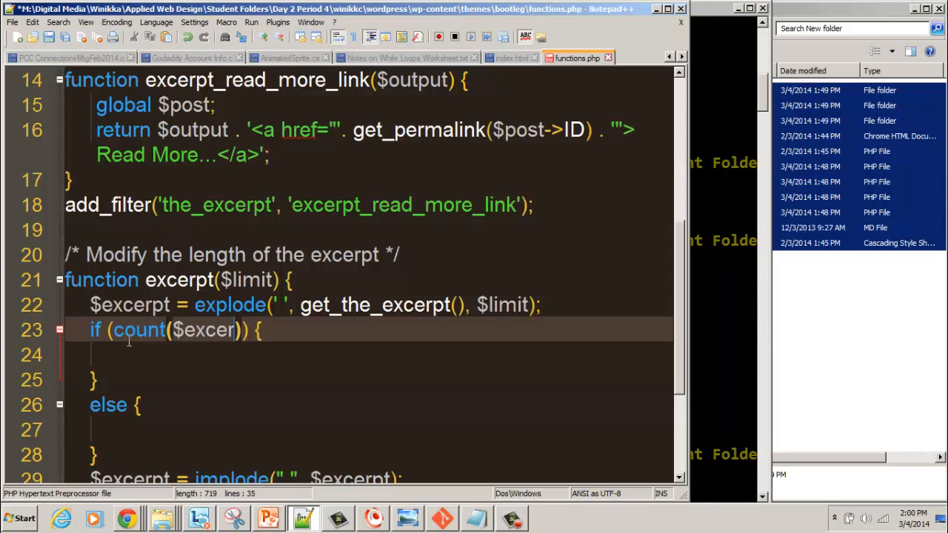
{"action": "type", "text": "pt"}
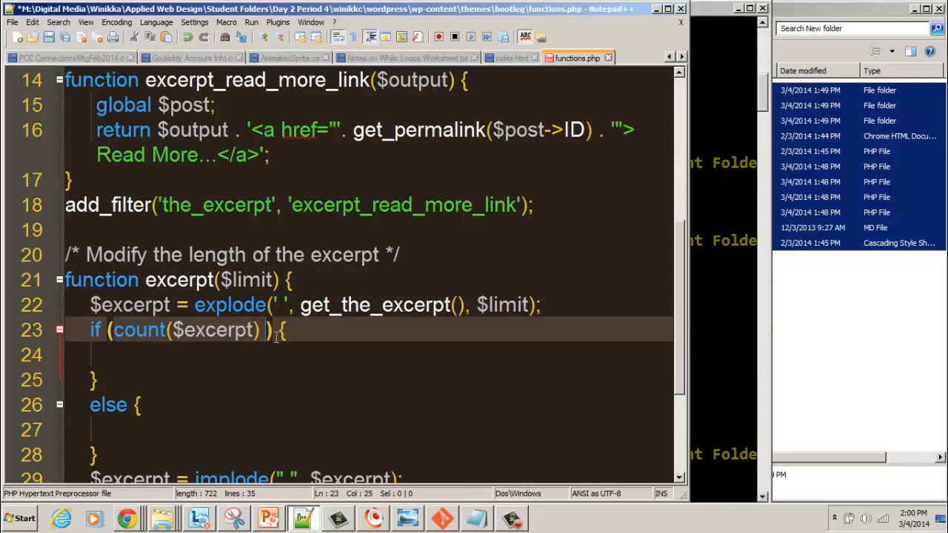
{"action": "type", "text": ">="}
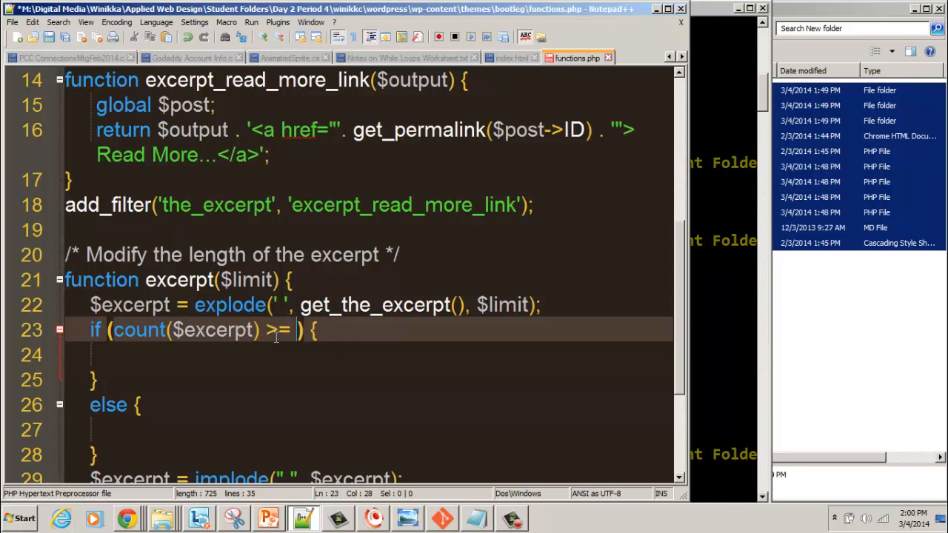
{"action": "type", "text": "$limit"}
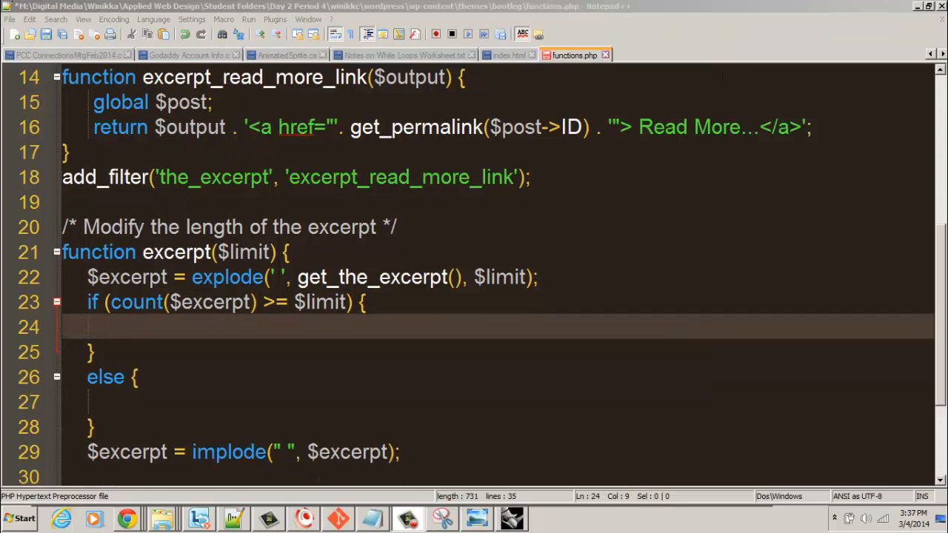
Step: In Chrome's explode manual page highlight 'an array of strings' and go to the Arrays page
{"action": "double_click", "coordinate": [226, 277]}
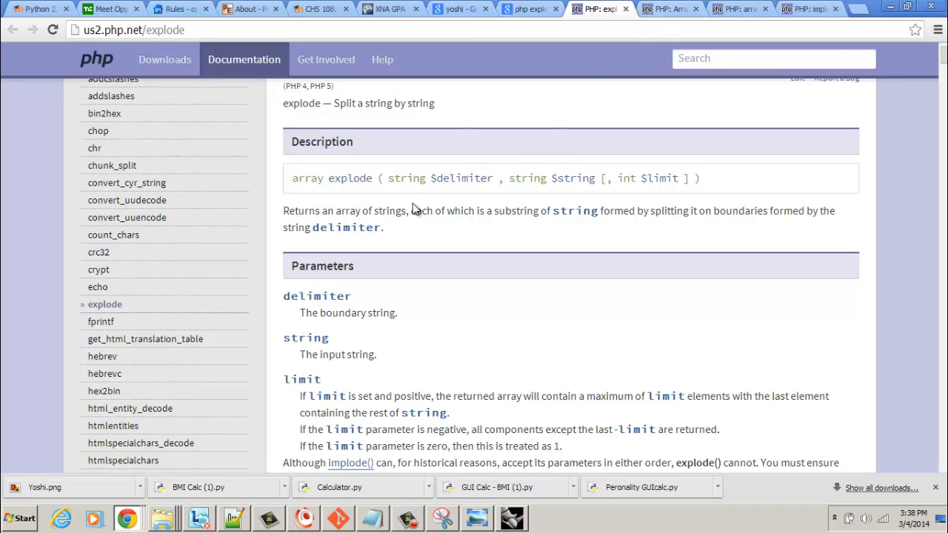
{"action": "left_click_drag", "start_coordinate": [330, 211], "coordinate": [402, 210]}
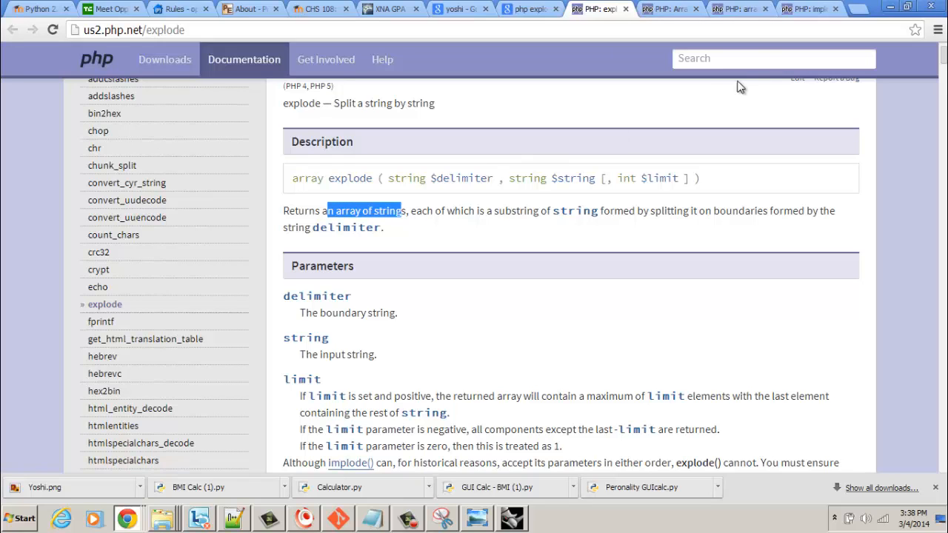
{"action": "left_click", "coordinate": [737, 9]}
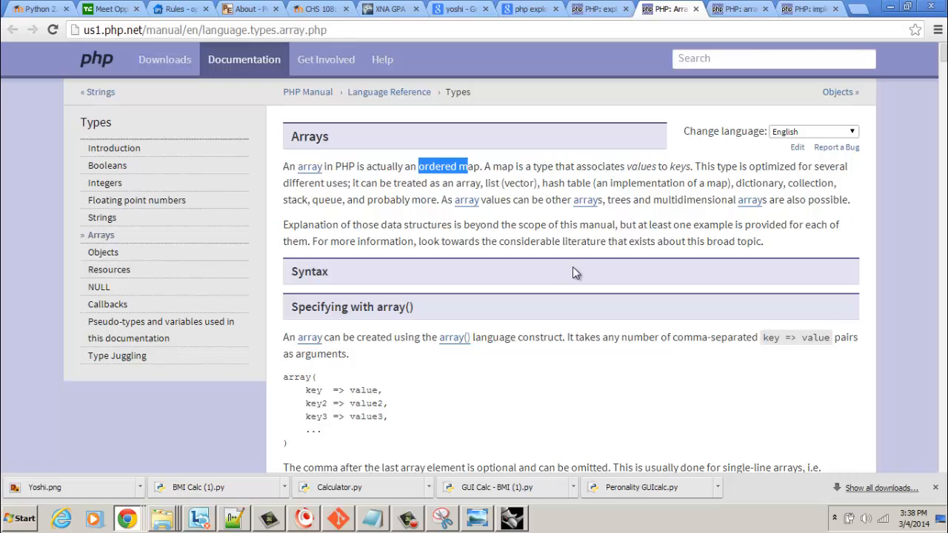
{"action": "mouse_move", "coordinate": [382, 225]}
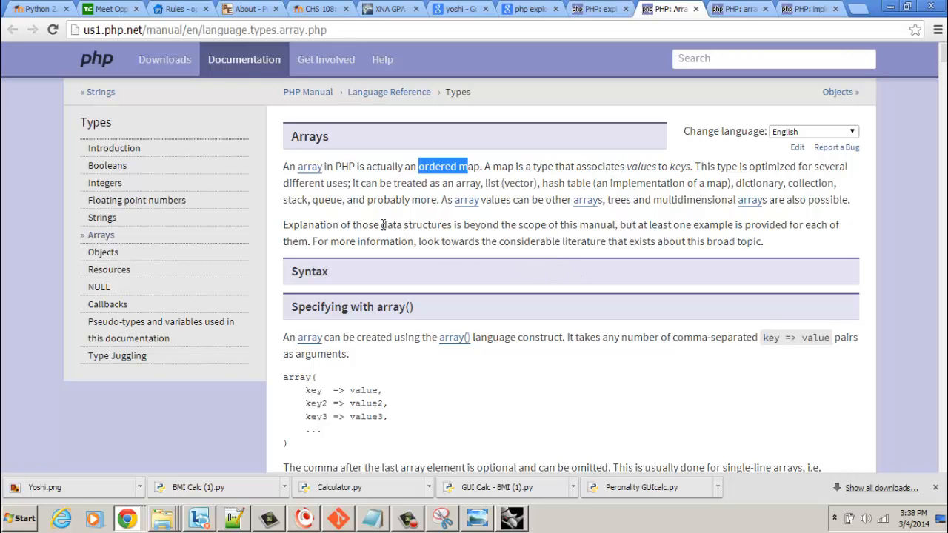
Step: Scroll through the PHP Arrays page, highlighting key1 in the syntax example, then return to the explode tab
{"action": "scroll", "scroll_direction": "down", "scroll_amount": 3}
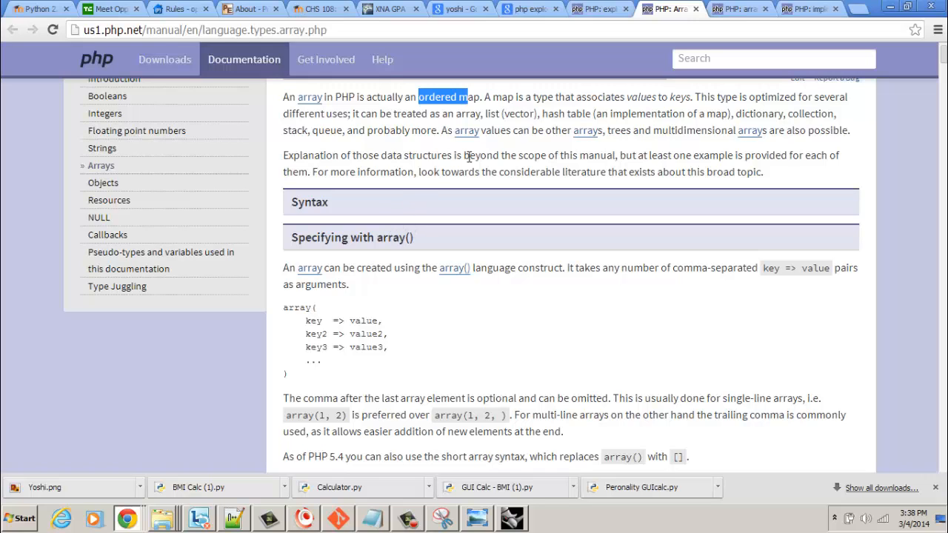
{"action": "mouse_move", "coordinate": [538, 337]}
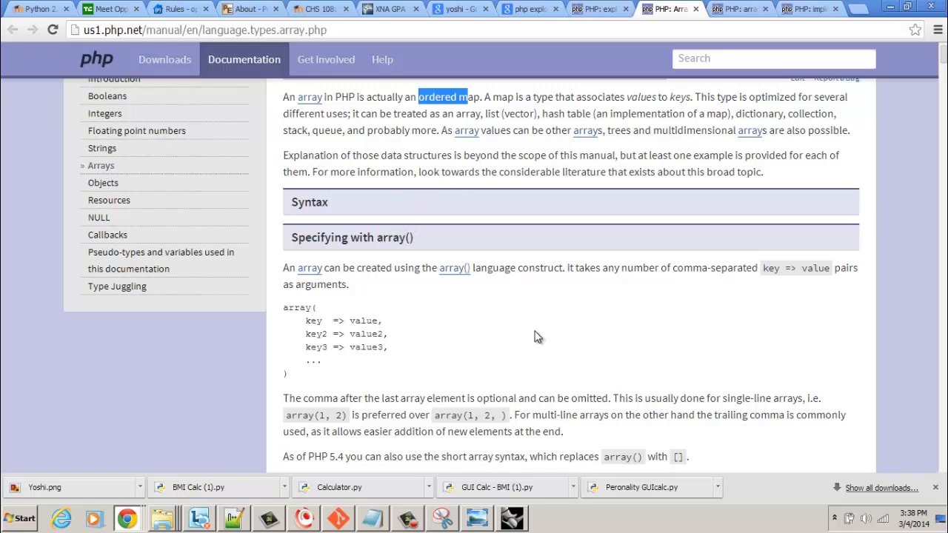
{"action": "scroll", "scroll_direction": "down", "scroll_amount": 3}
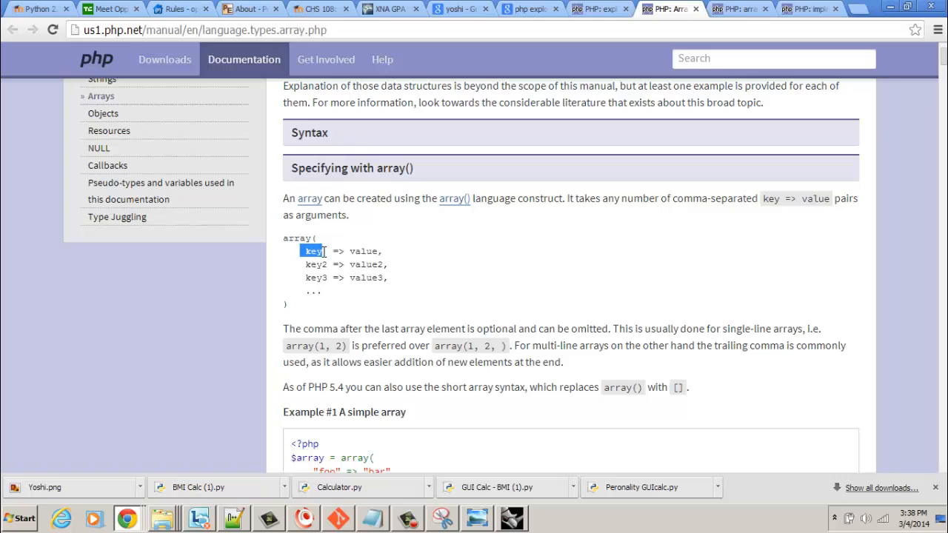
{"action": "double_click", "coordinate": [315, 264]}
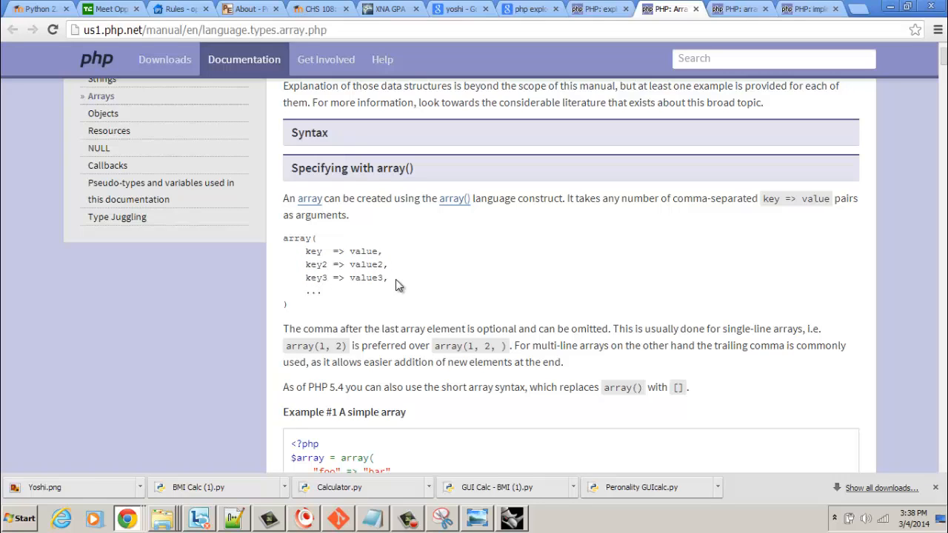
{"action": "mouse_move", "coordinate": [324, 256]}
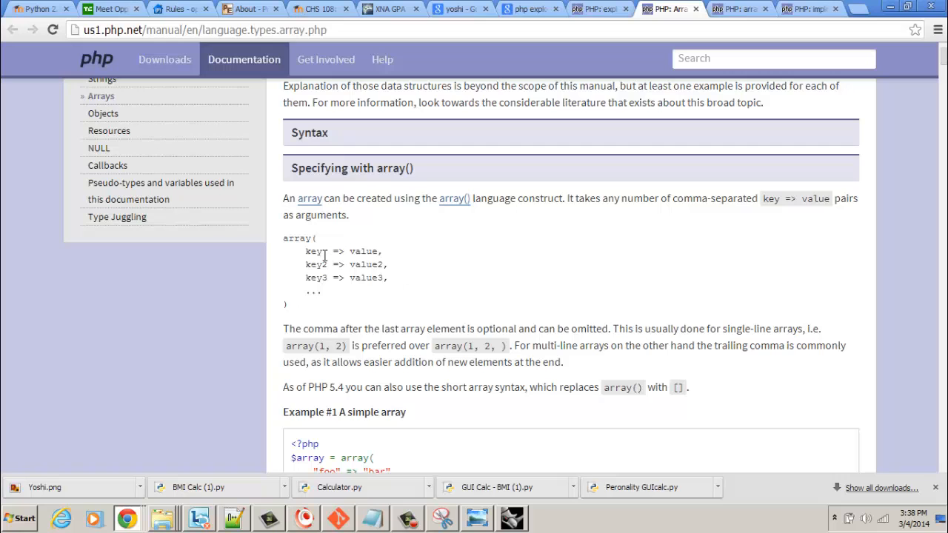
{"action": "mouse_move", "coordinate": [380, 351]}
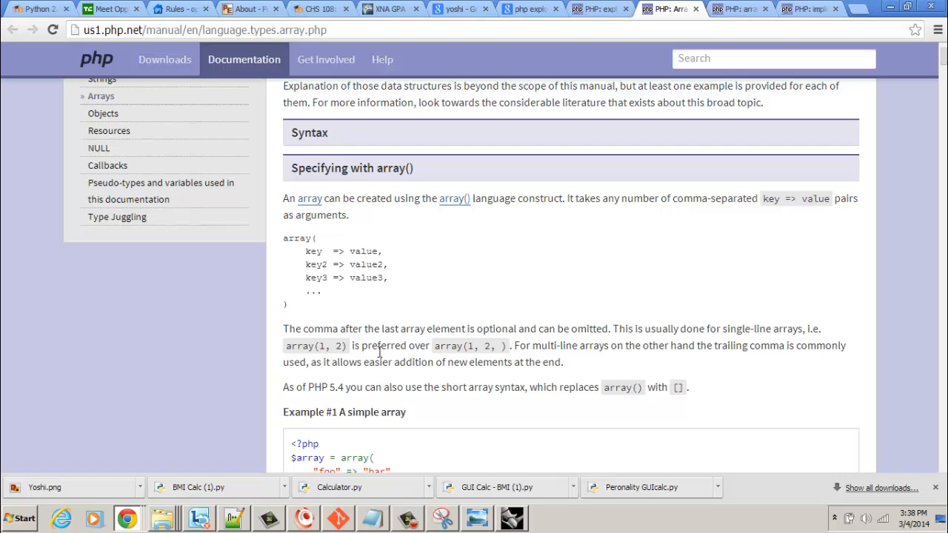
{"action": "scroll", "scroll_direction": "down", "scroll_amount": 3}
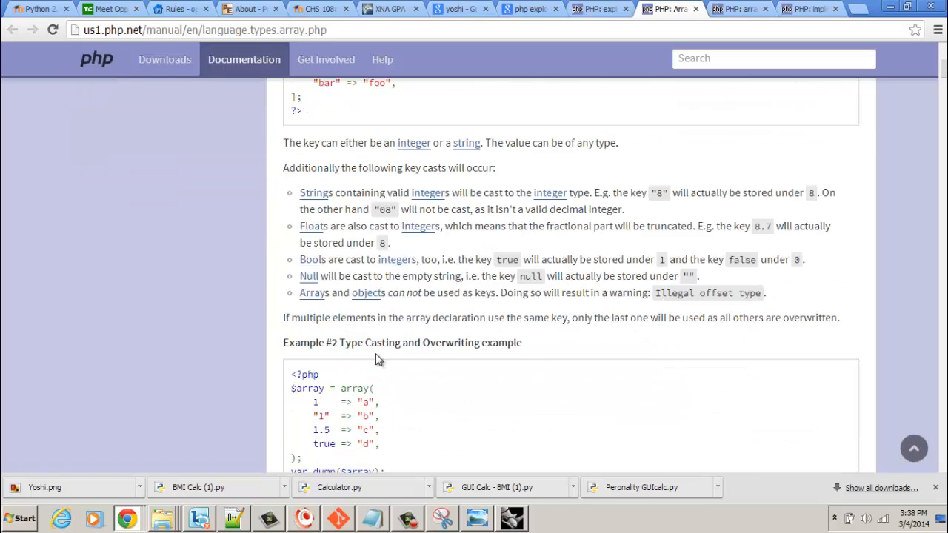
{"action": "scroll", "scroll_direction": "down", "scroll_amount": 3}
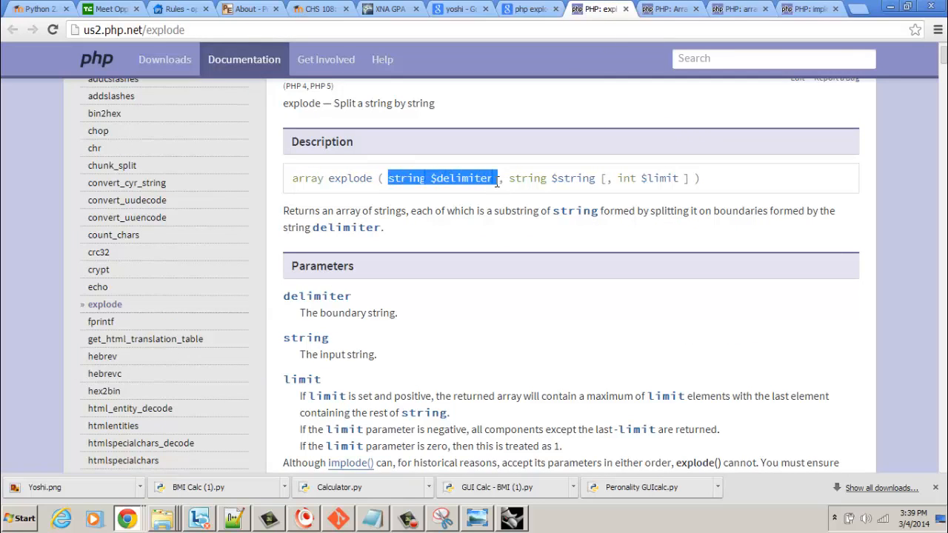
{"action": "mouse_move", "coordinate": [350, 329]}
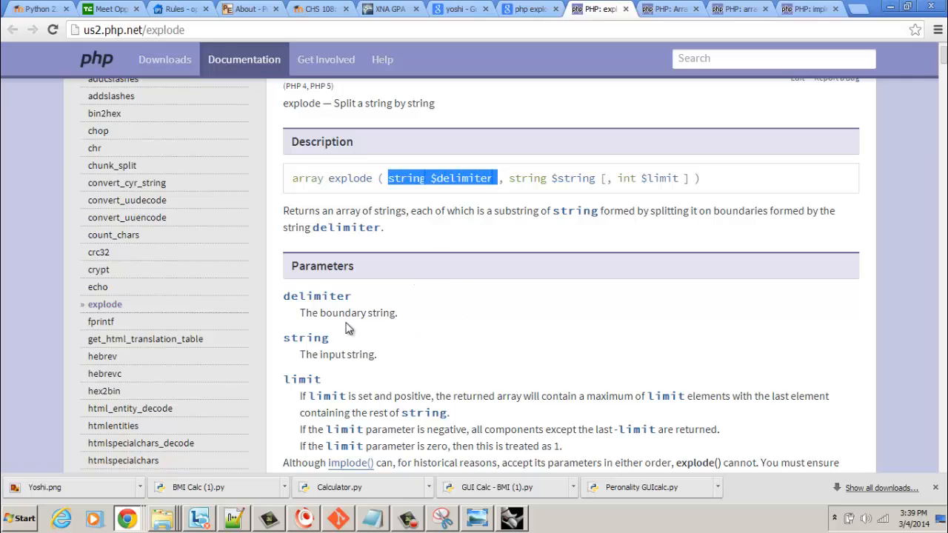
{"action": "mouse_move", "coordinate": [455, 294]}
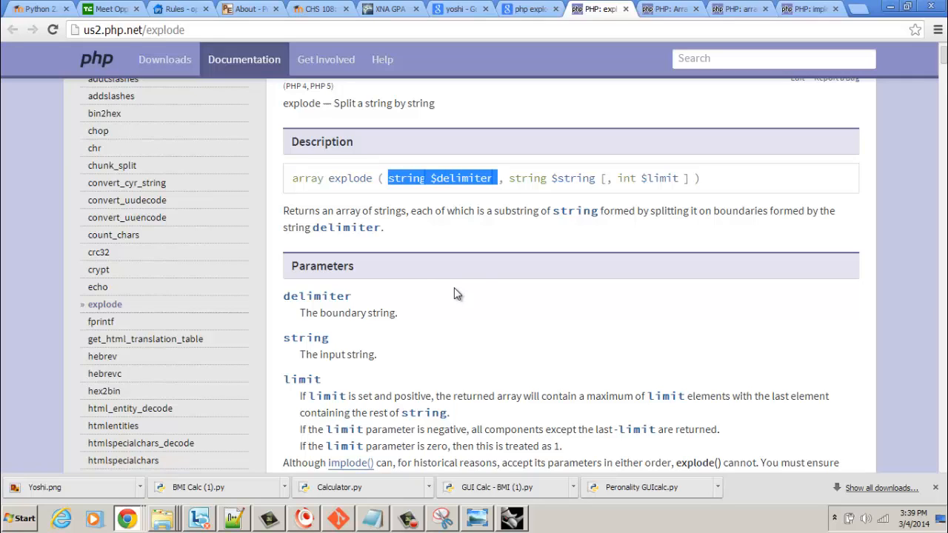
{"action": "mouse_move", "coordinate": [437, 256]}
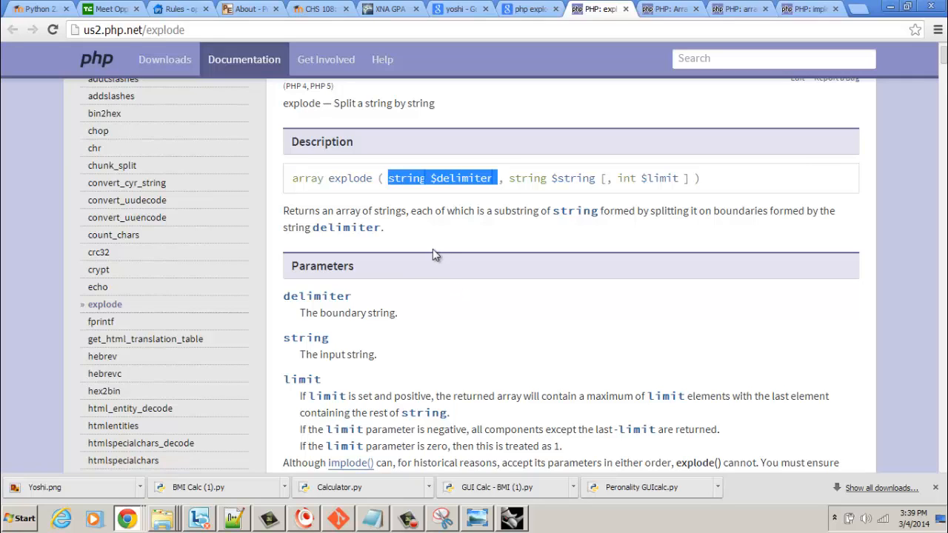
{"action": "mouse_move", "coordinate": [236, 519]}
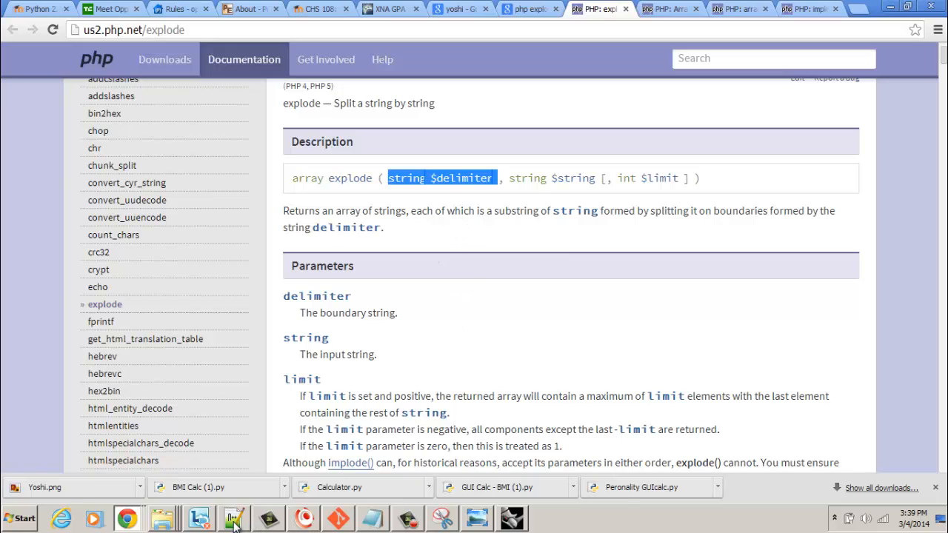
{"action": "left_click", "coordinate": [233, 518]}
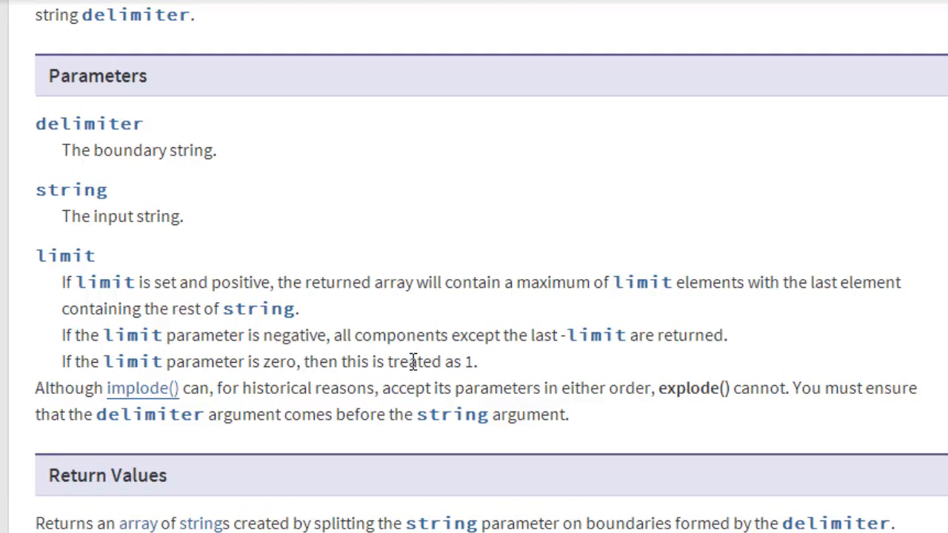
{"action": "mouse_move", "coordinate": [192, 282]}
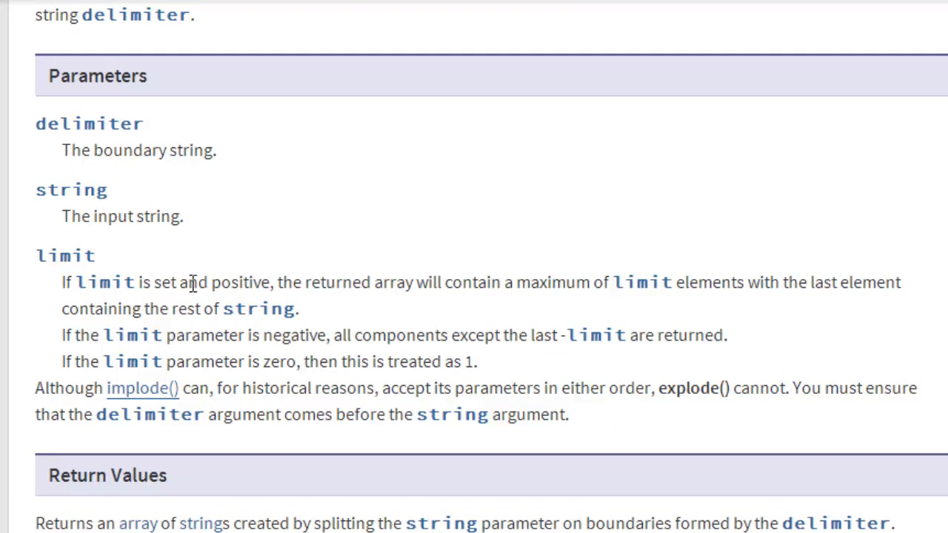
{"action": "mouse_move", "coordinate": [426, 307]}
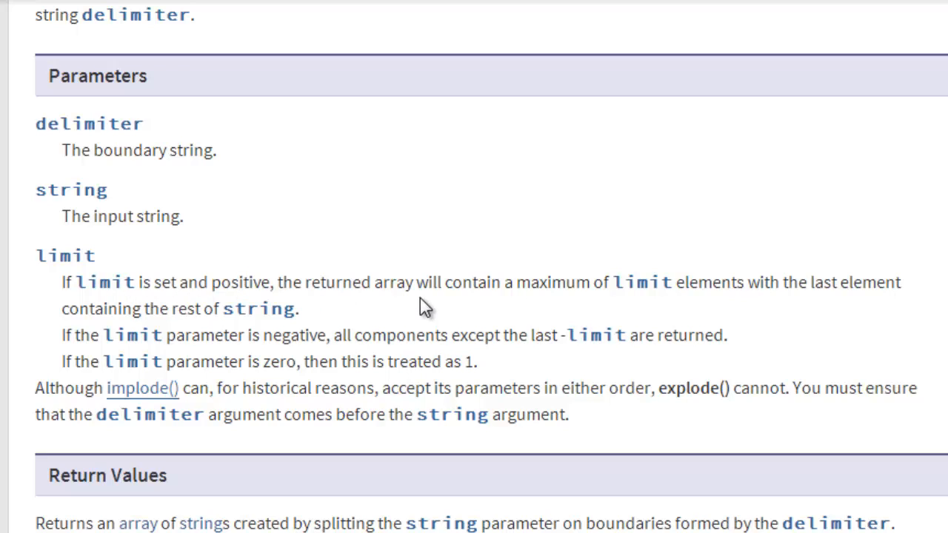
Step: Highlight 'returned array' in the explode limit parameter description
{"action": "left_click_drag", "start_coordinate": [305, 282], "coordinate": [415, 282]}
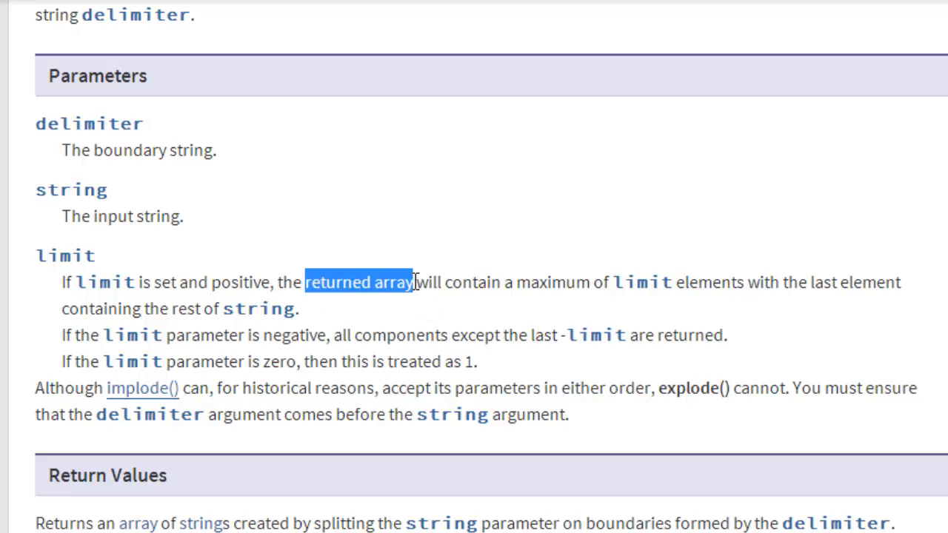
{"action": "mouse_move", "coordinate": [737, 287]}
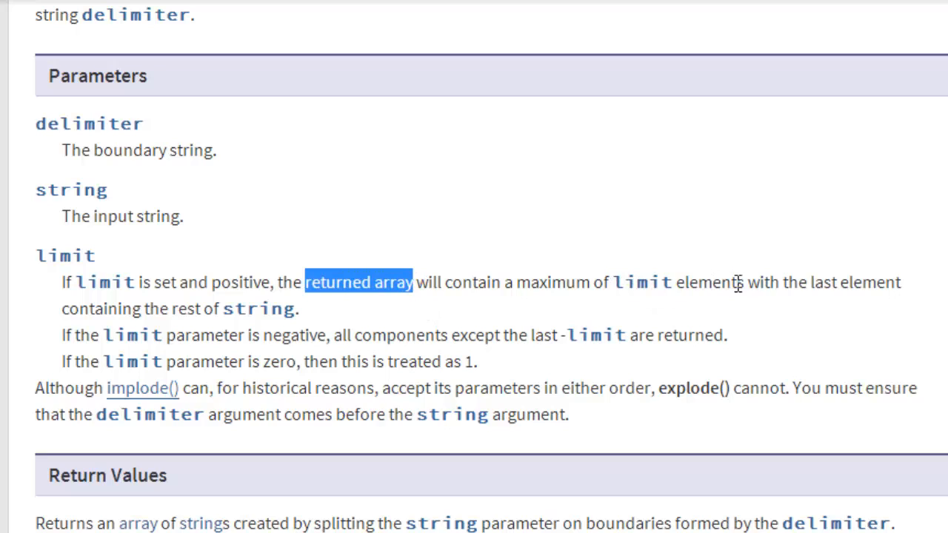
{"action": "mouse_move", "coordinate": [792, 282]}
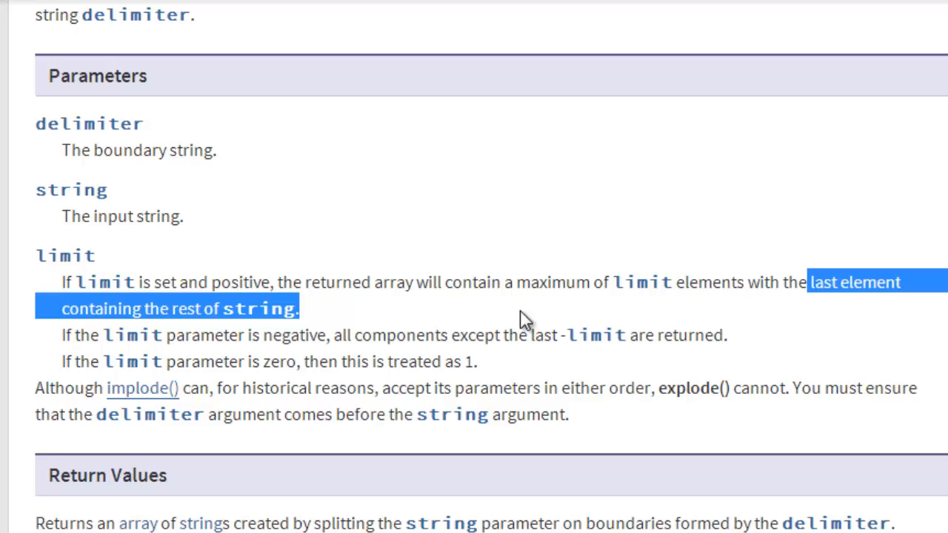
{"action": "mouse_move", "coordinate": [516, 315]}
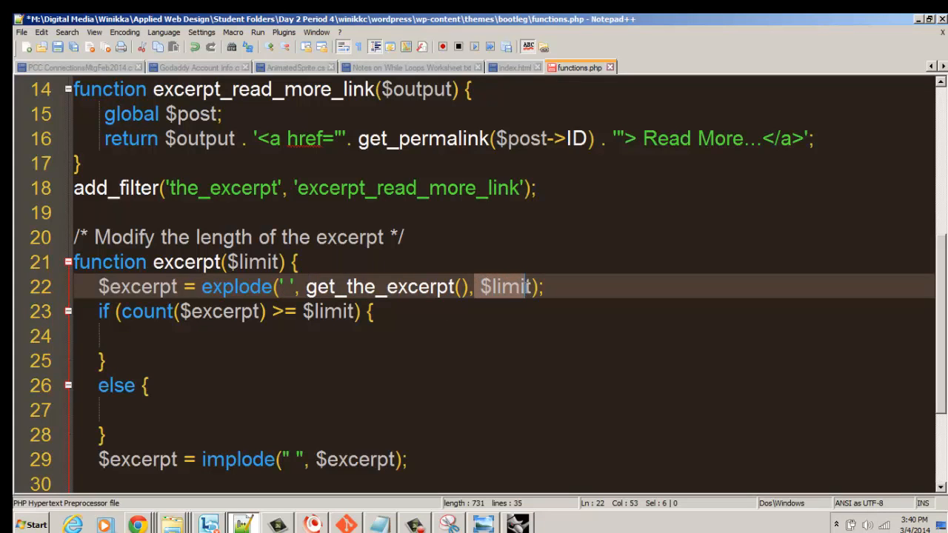
Step: Write array_pop($excerpt); inside the if block and start a new line after it
{"action": "left_click", "coordinate": [328, 311]}
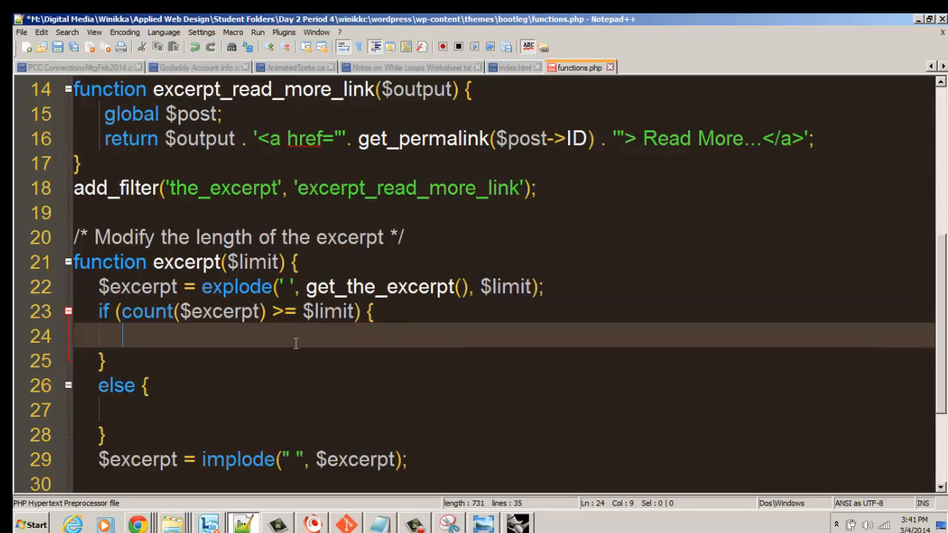
{"action": "type", "text": "array"}
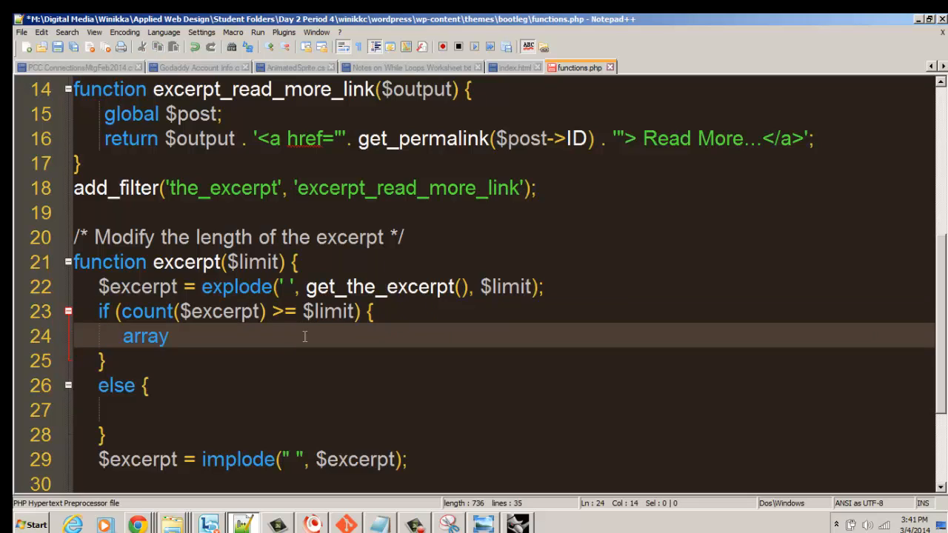
{"action": "type", "text": "_pop("}
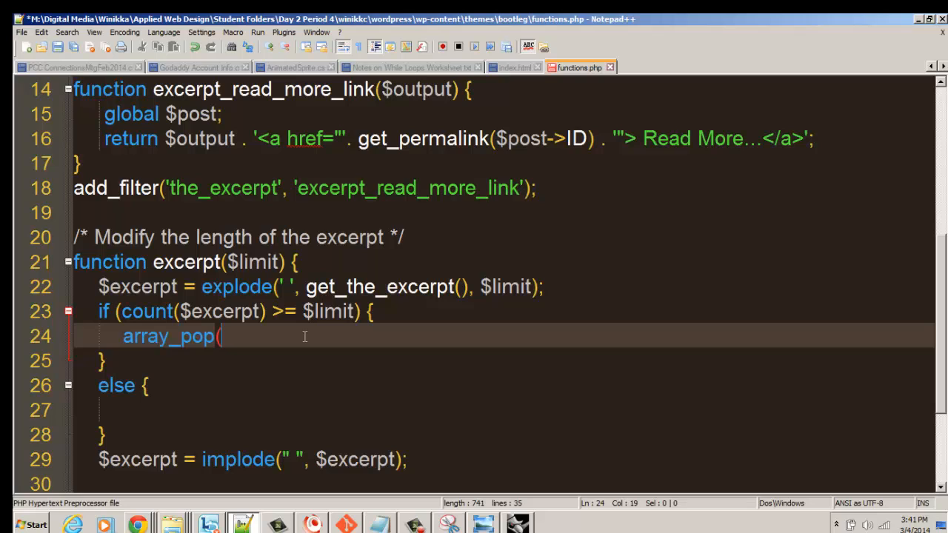
{"action": "type", "text": "$"}
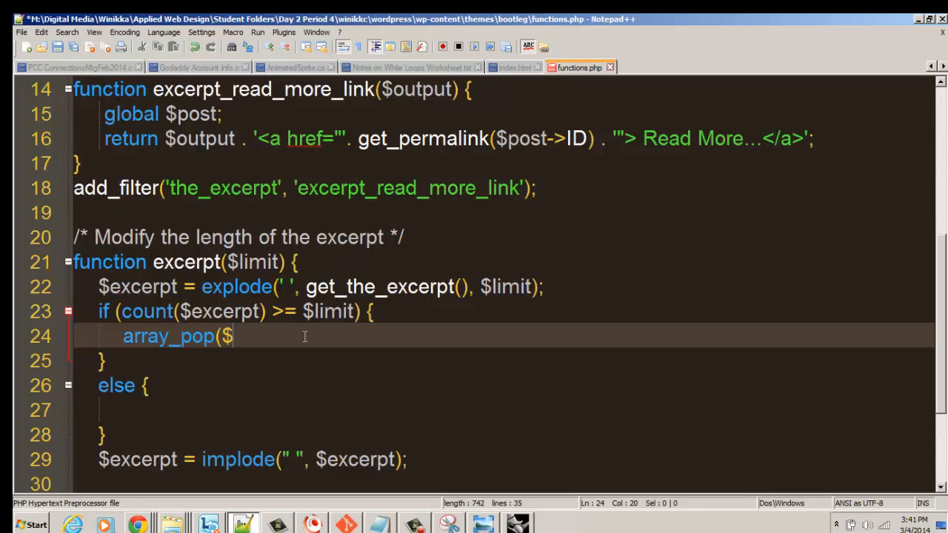
{"action": "type", "text": "excerpt"}
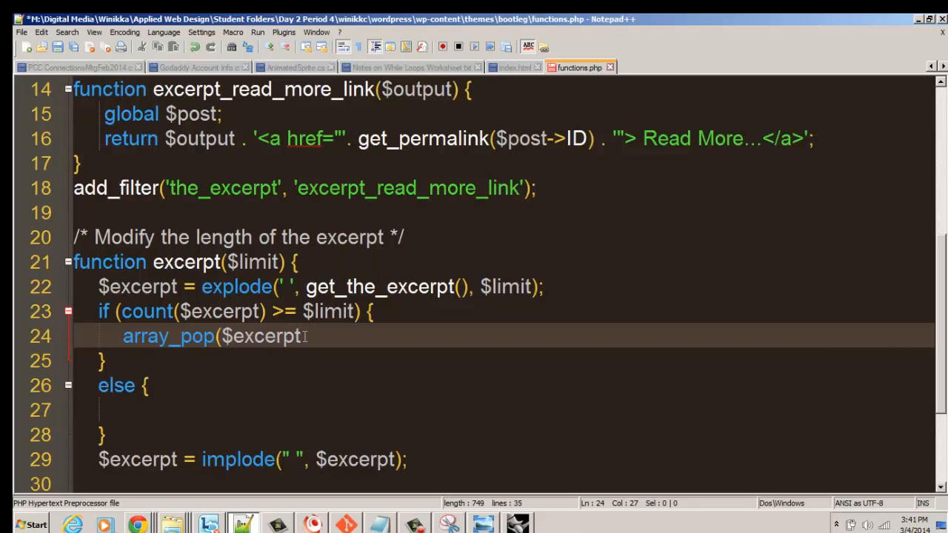
{"action": "type", "text": ");"}
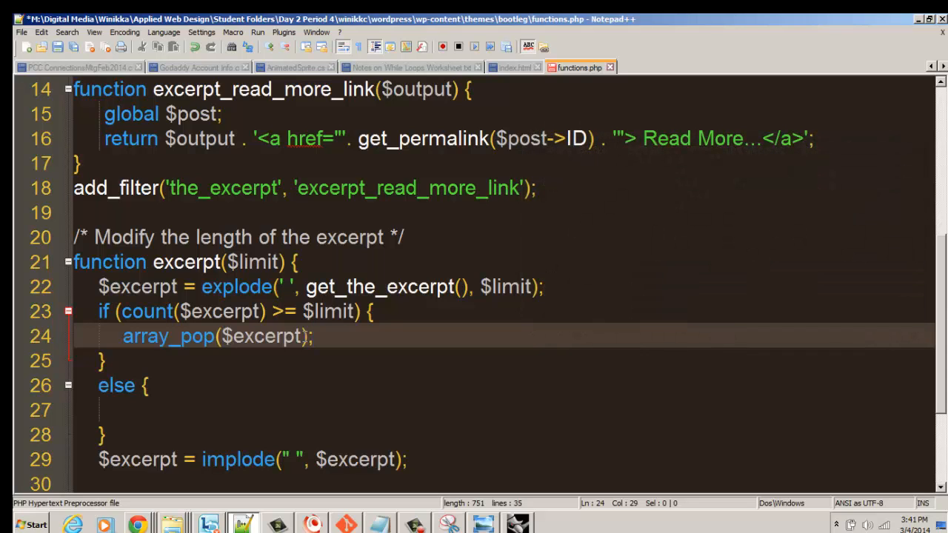
{"action": "key", "text": "Enter"}
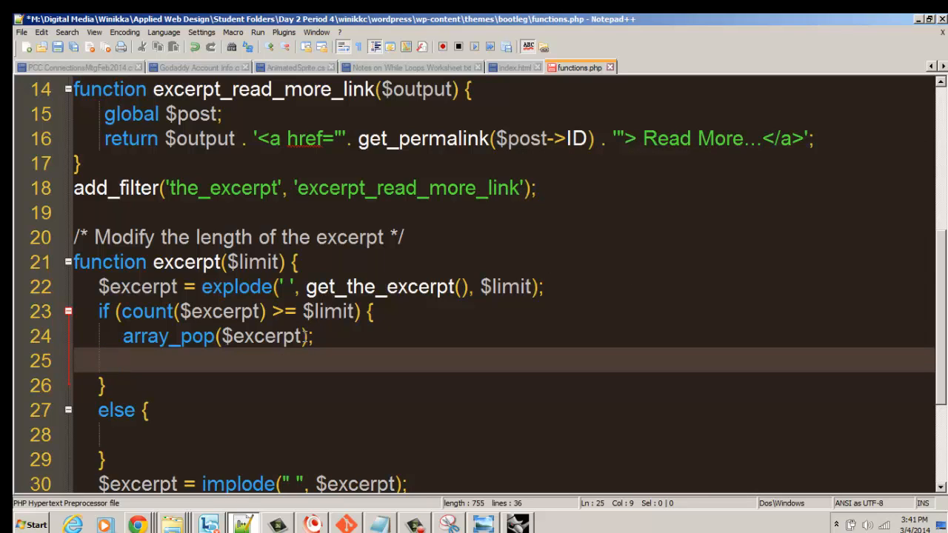
Step: Write $excerpt = implode(" ", $excerpt)."..."; as the second line of the if block
{"action": "type", "text": "$"}
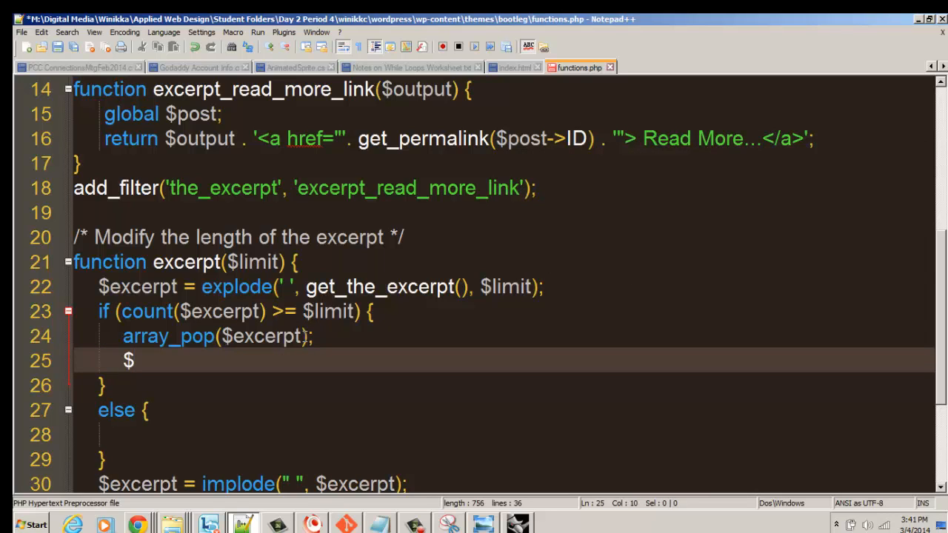
{"action": "type", "text": "excerpt ="}
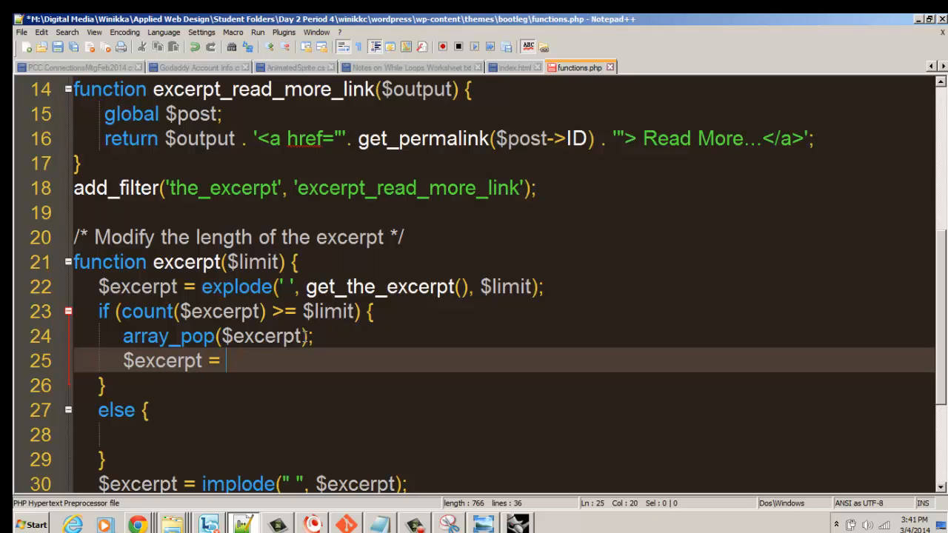
{"action": "type", "text": "implode"}
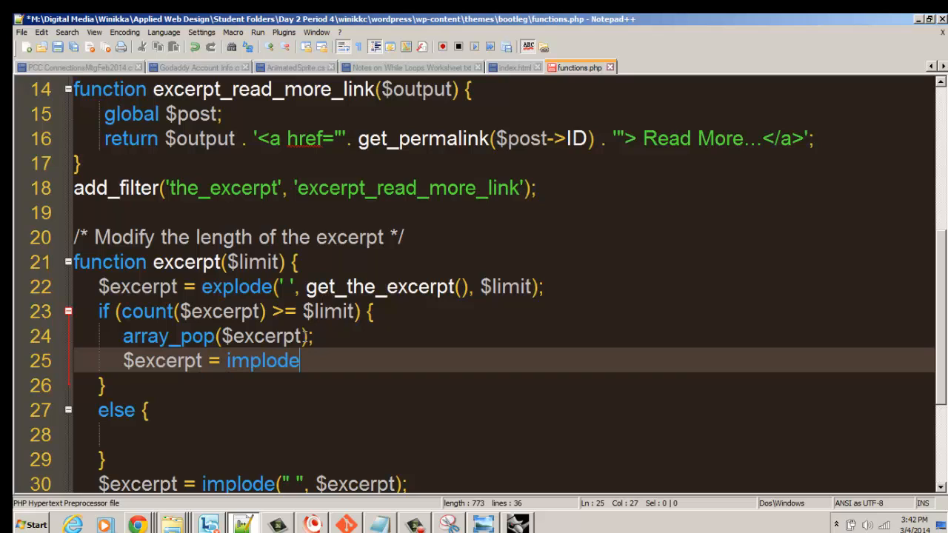
{"action": "type", "text": "()"}
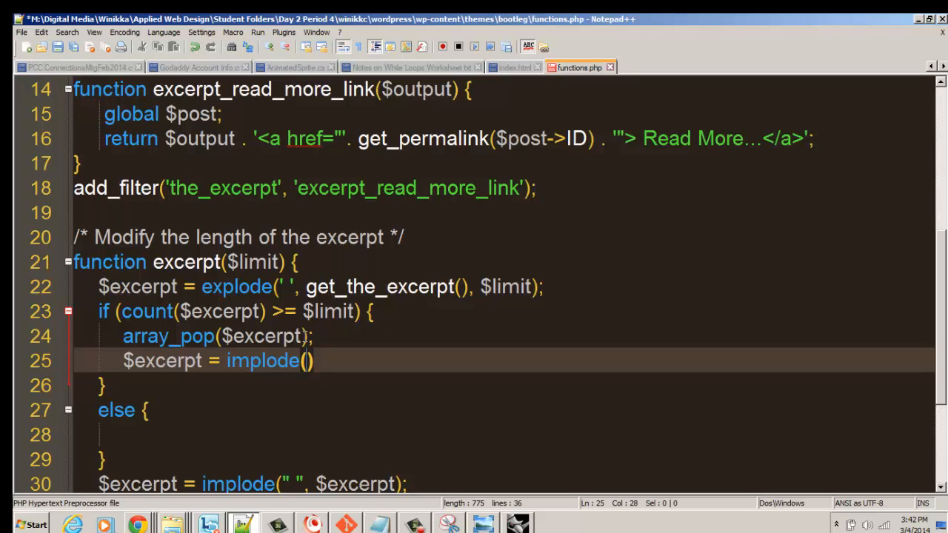
{"action": "type", "text": "\" \","}
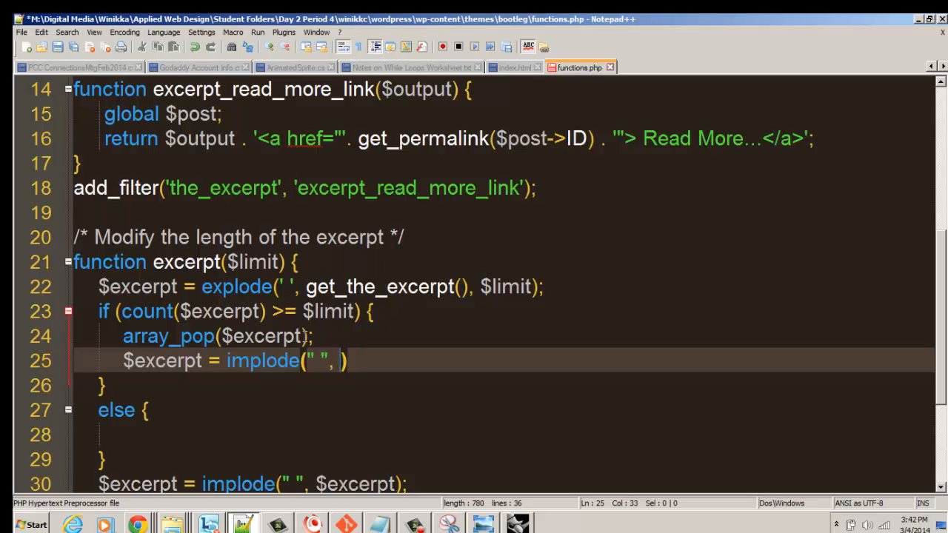
{"action": "type", "text": "$excerpt"}
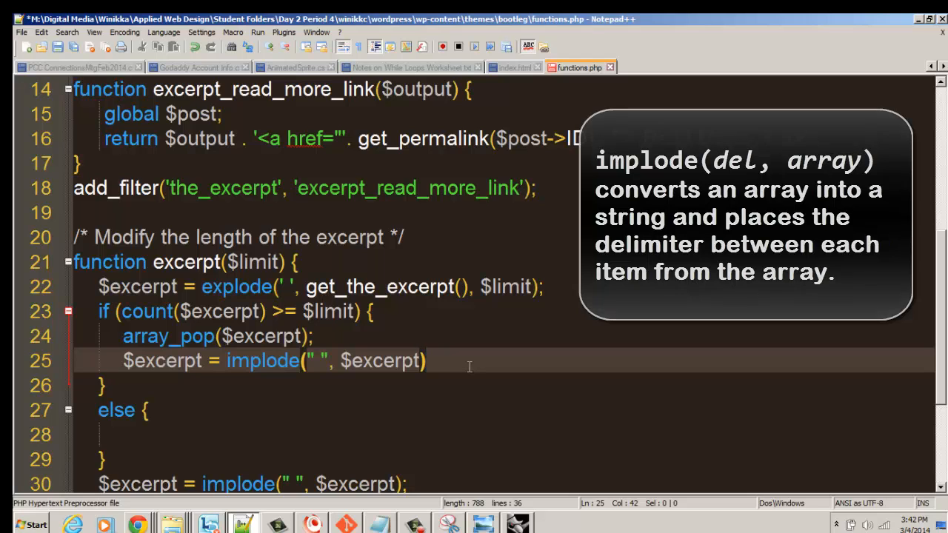
{"action": "type", "text": "."}
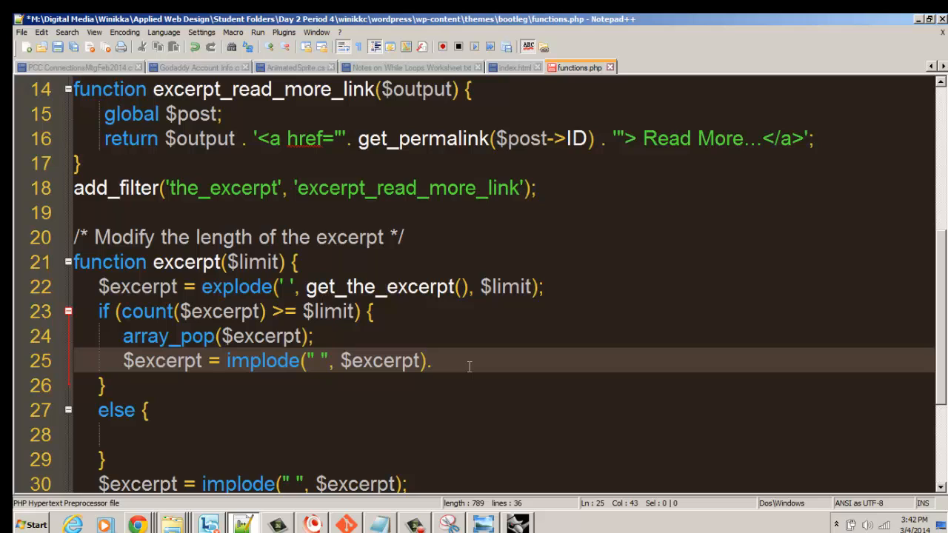
{"action": "type", "text": "\""}
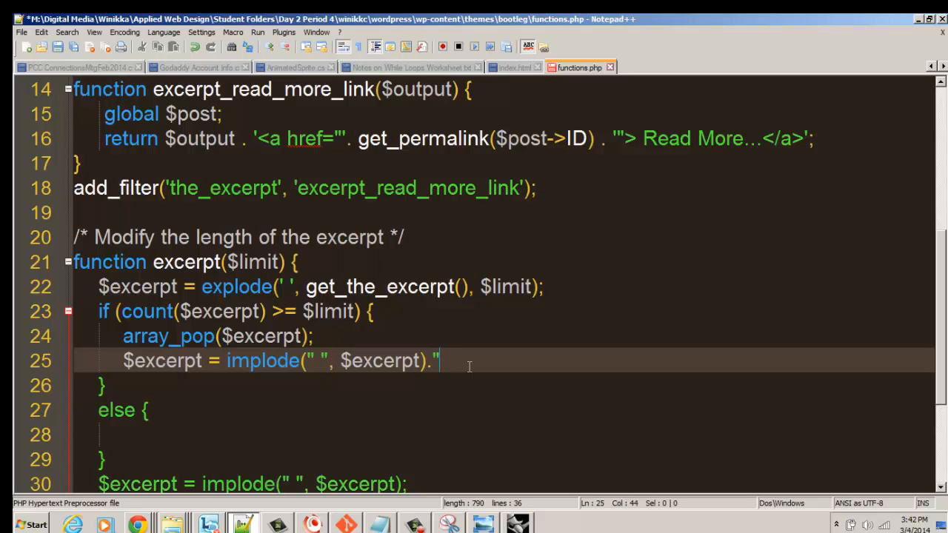
{"action": "type", "text": "..."}
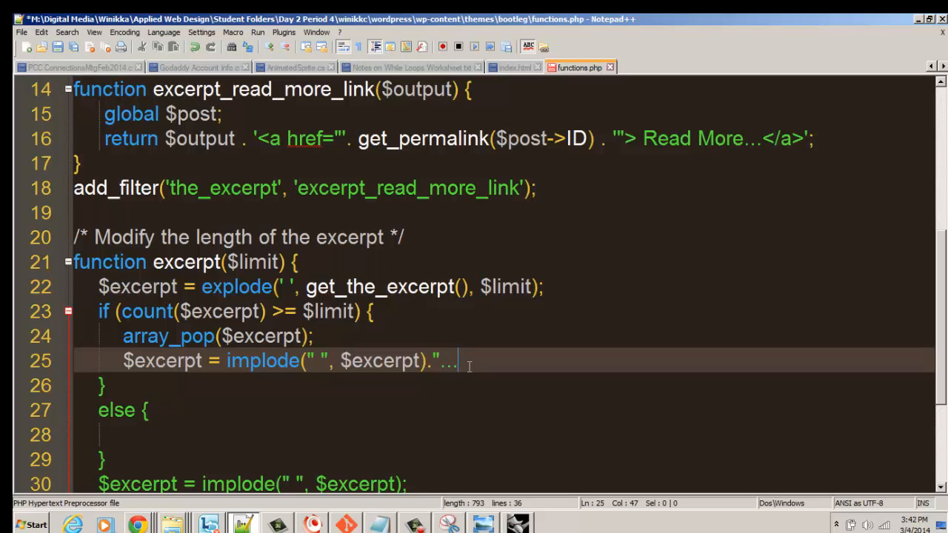
{"action": "type", "text": "\""}
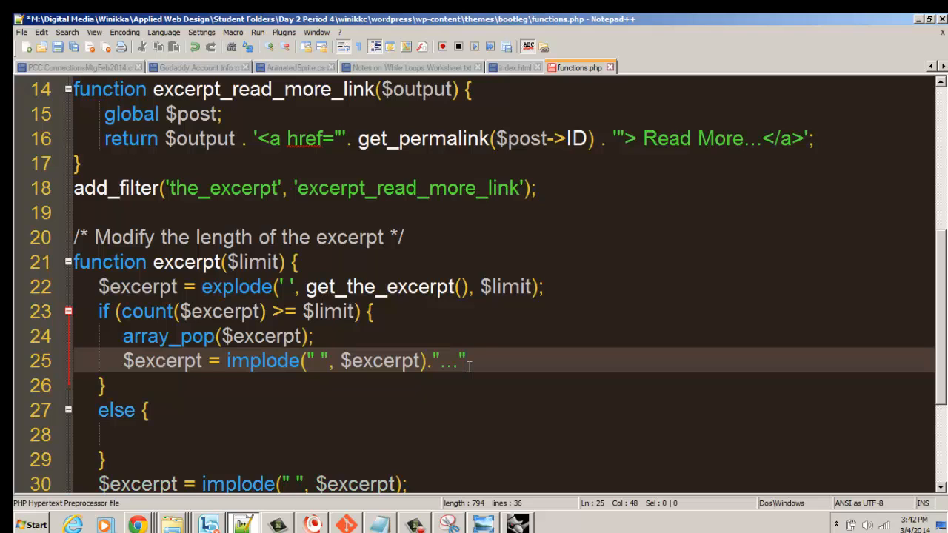
{"action": "type", "text": ";"}
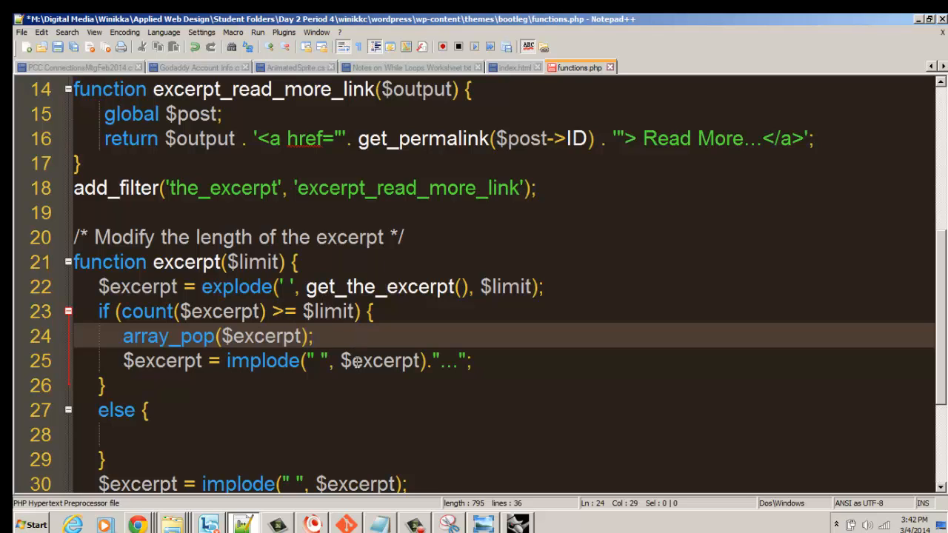
{"action": "mouse_move", "coordinate": [379, 376]}
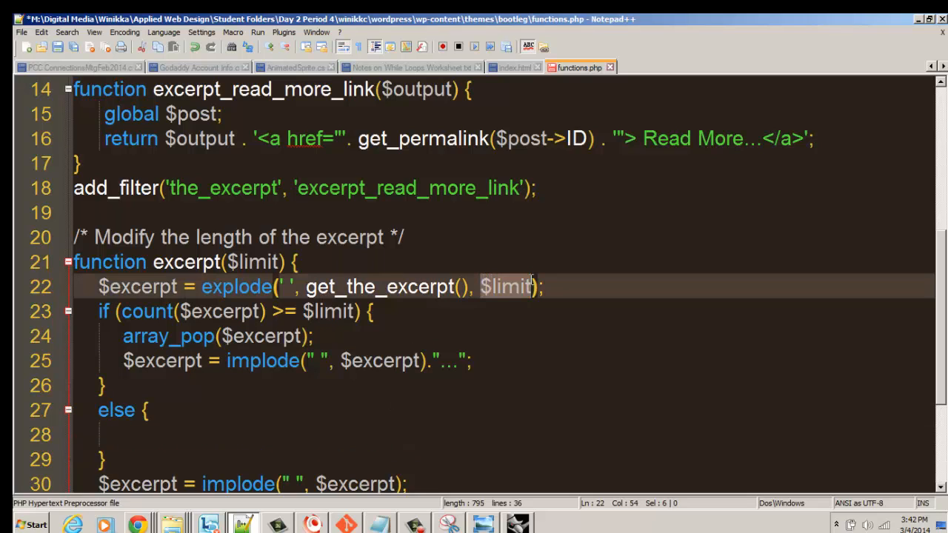
{"action": "mouse_move", "coordinate": [426, 412]}
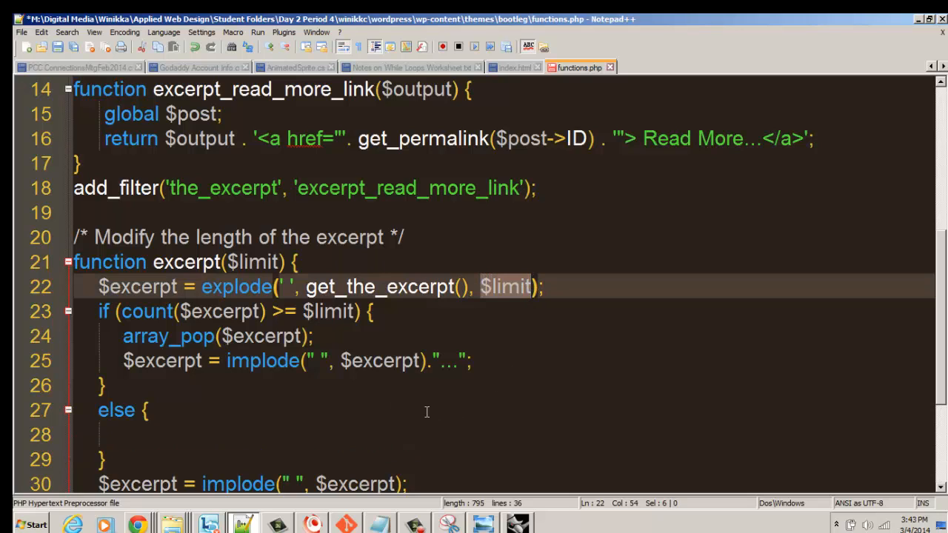
{"action": "mouse_move", "coordinate": [420, 435]}
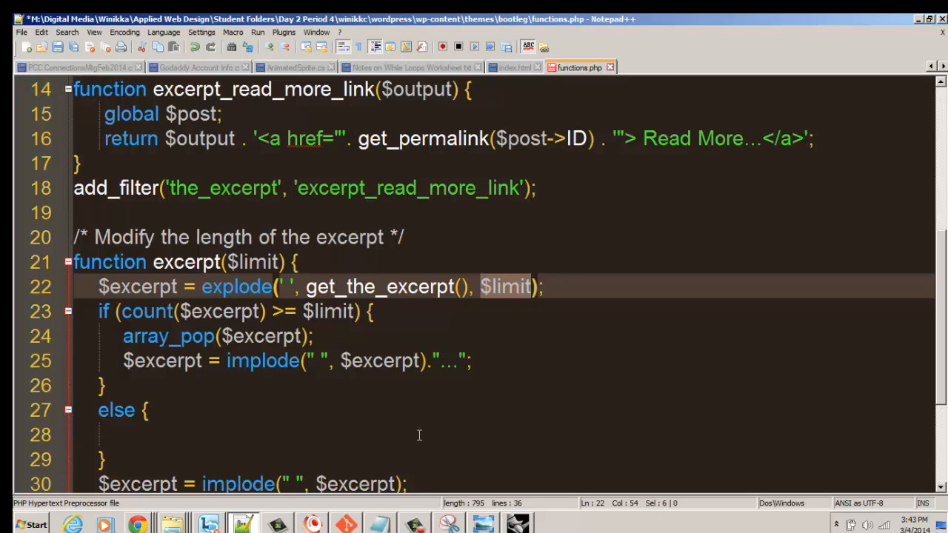
Step: Highlight the if condition and the else-block implode statement while explaining them
{"action": "scroll", "scroll_direction": "down", "scroll_amount": 3}
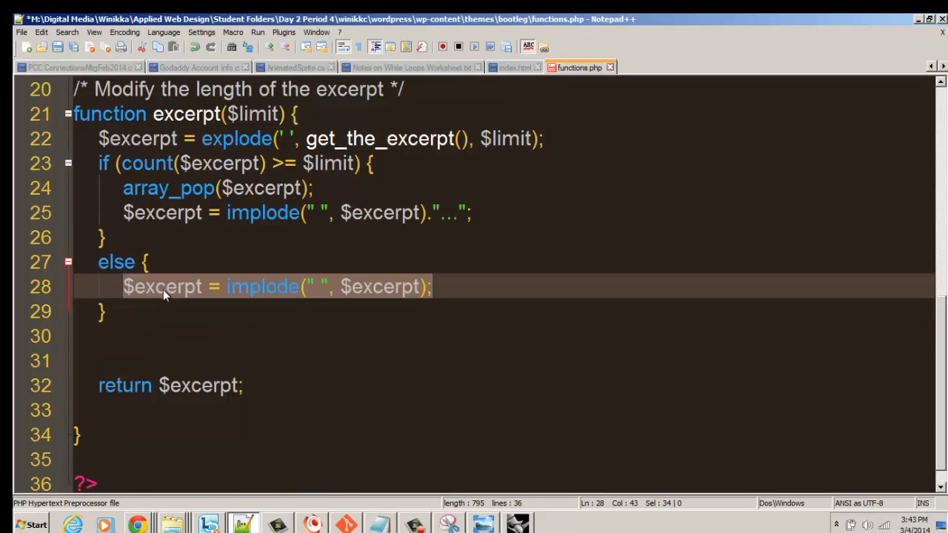
{"action": "left_click", "coordinate": [108, 163]}
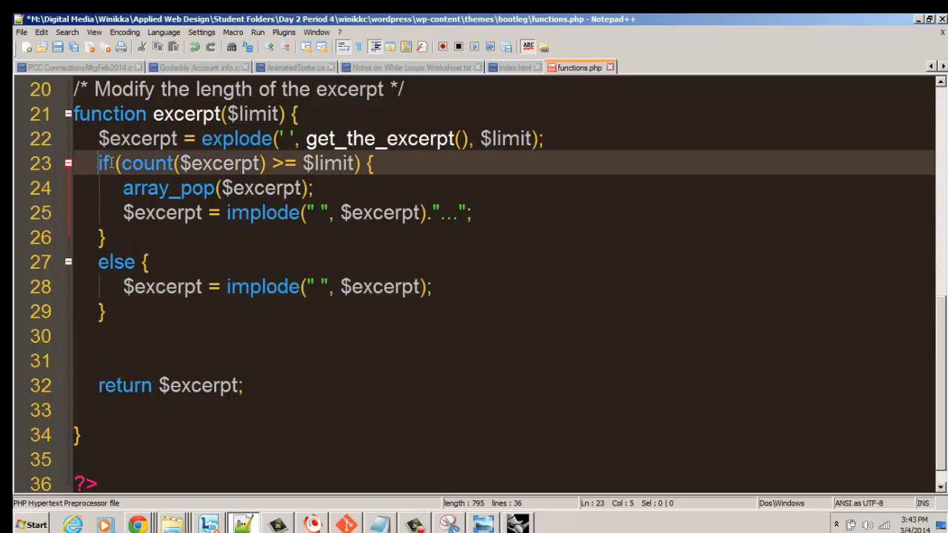
{"action": "left_click_drag", "start_coordinate": [98, 163], "coordinate": [374, 163]}
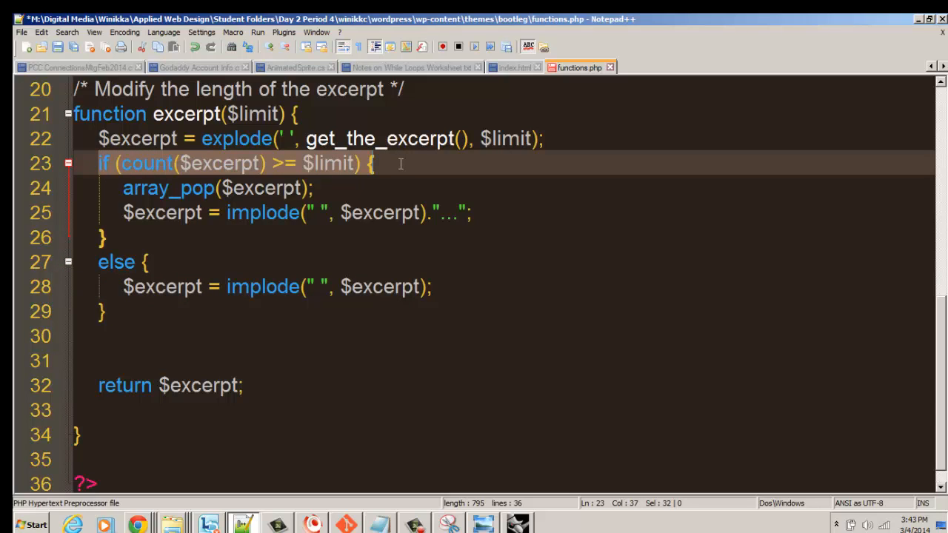
{"action": "mouse_move", "coordinate": [317, 194]}
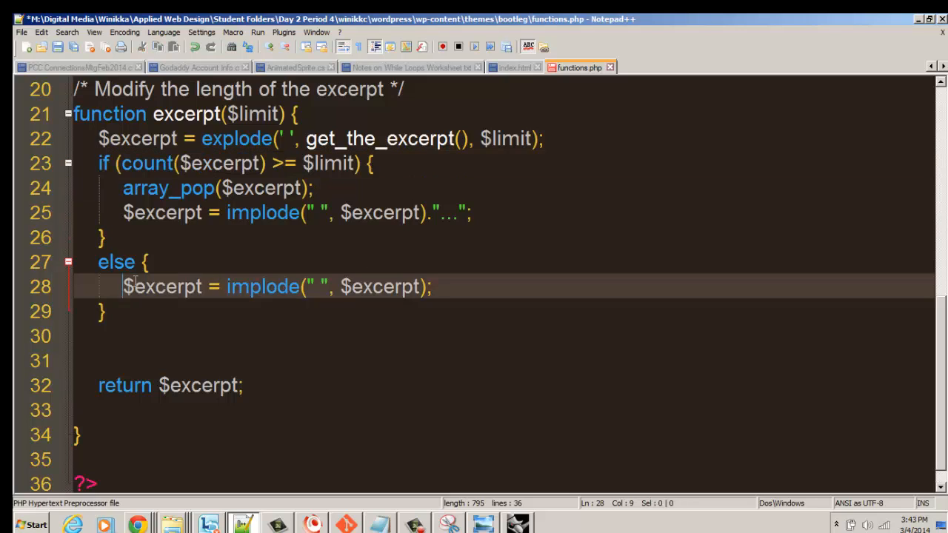
{"action": "left_click_drag", "start_coordinate": [123, 287], "coordinate": [432, 287]}
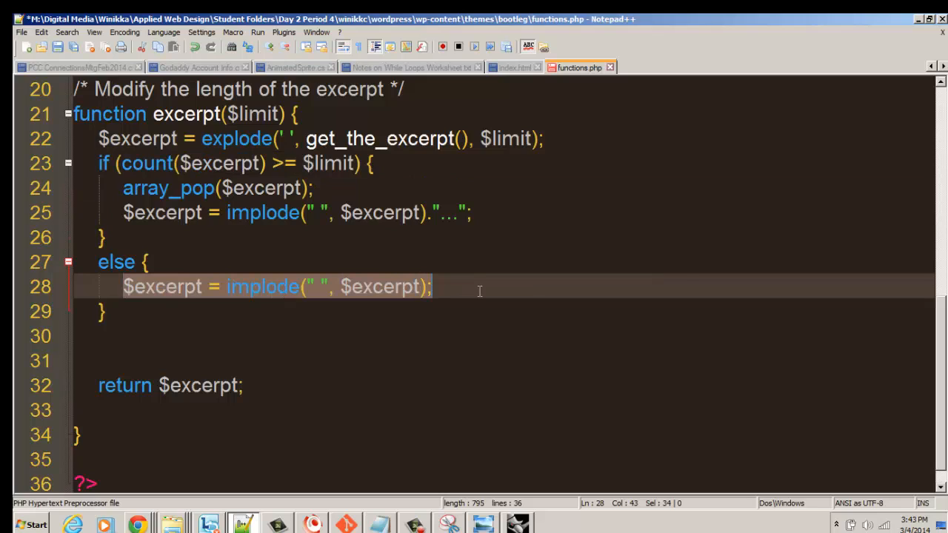
{"action": "mouse_move", "coordinate": [248, 319]}
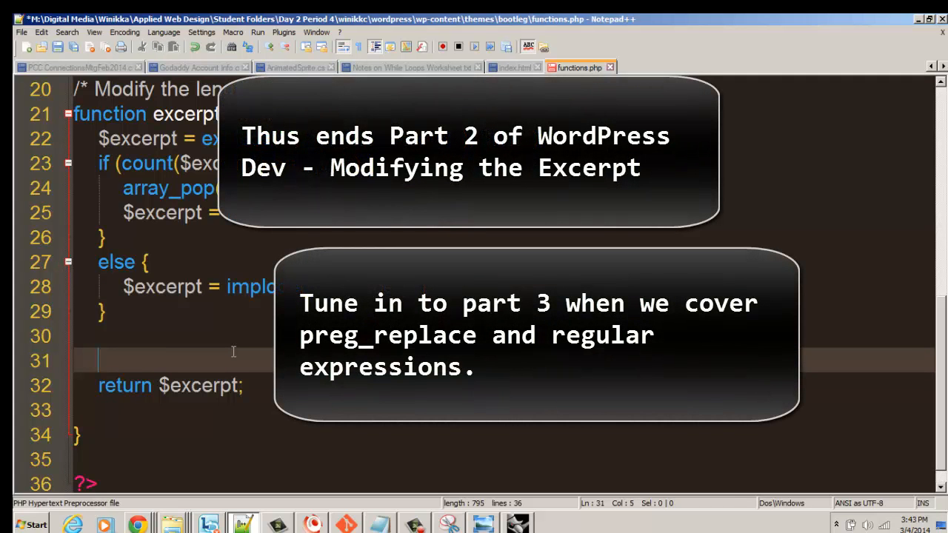
Step: Begin typing a new $exc... statement on the line above return $excerpt;
{"action": "type", "text": "$"}
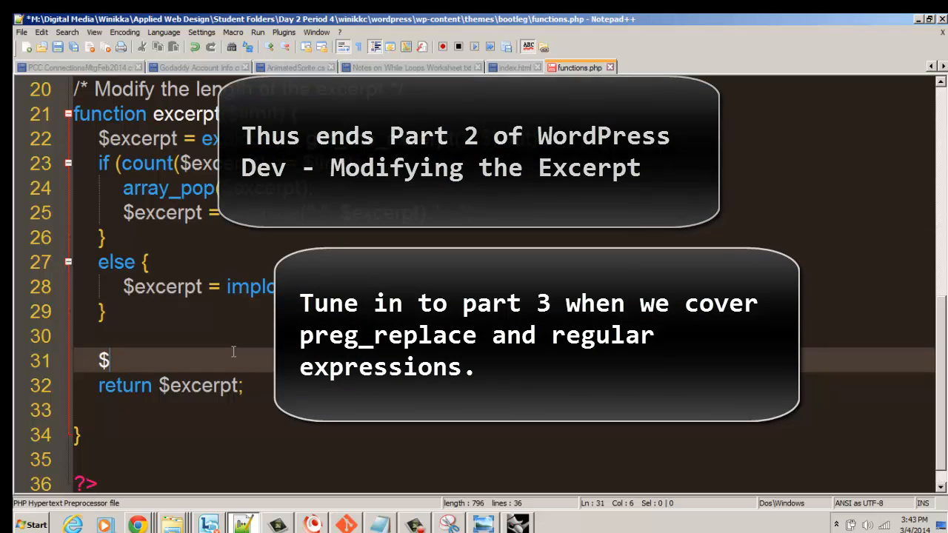
{"action": "type", "text": "exc"}
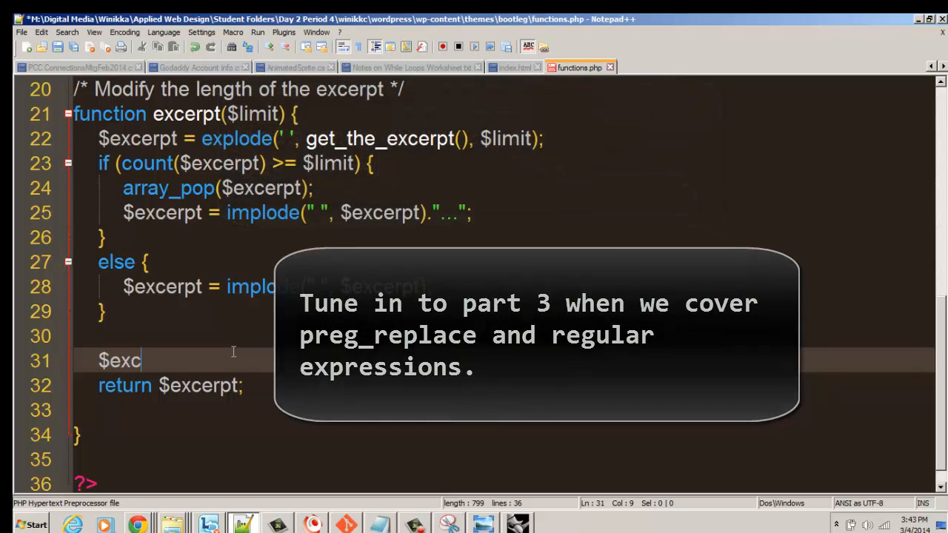